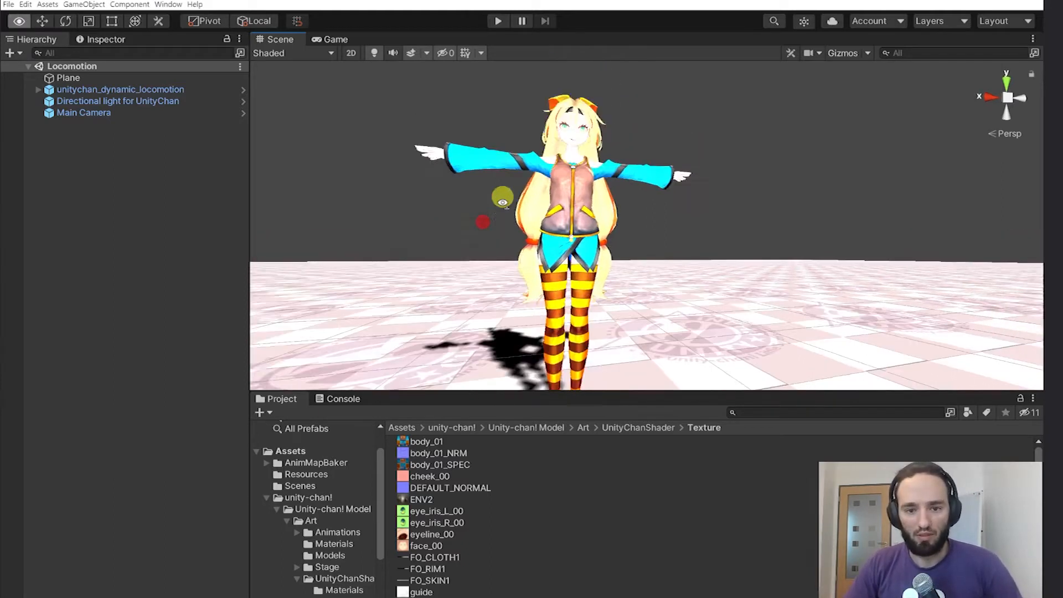
# - Select the Leg mesh under unitychan_dynamic_locomotion and locate its Body material's diffuse texture body_01
pyautogui.scroll(-3)
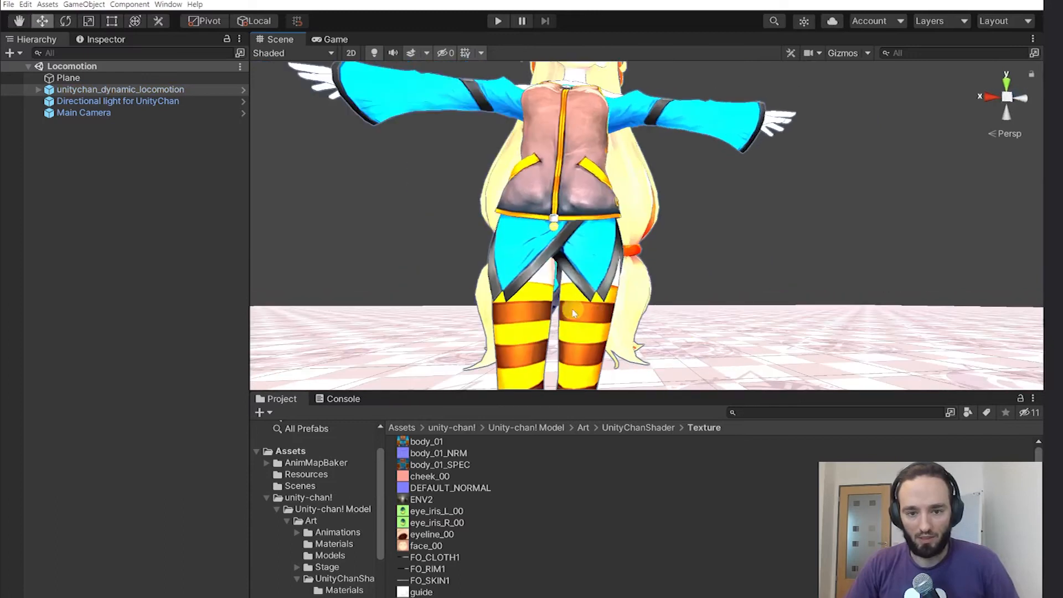
pyautogui.click(38, 88)
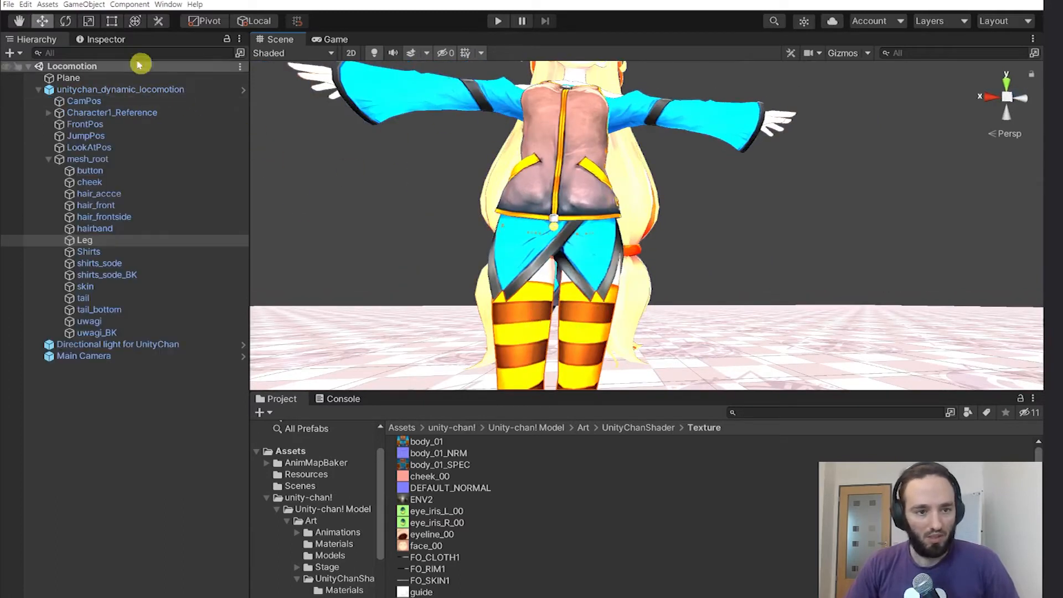
pyautogui.click(84, 240)
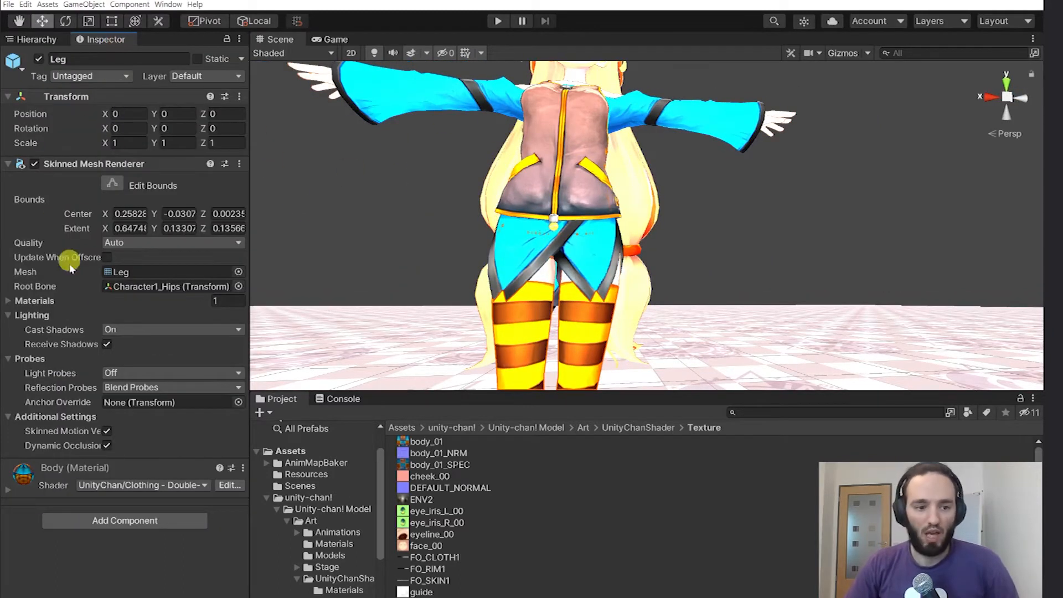
pyautogui.scroll(-3)
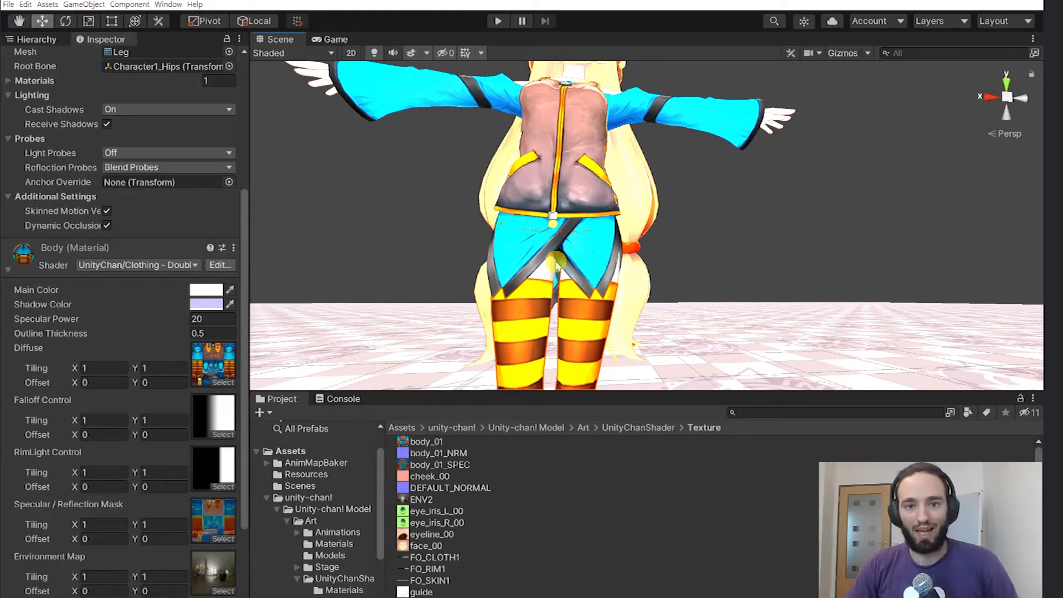
pyautogui.click(425, 441)
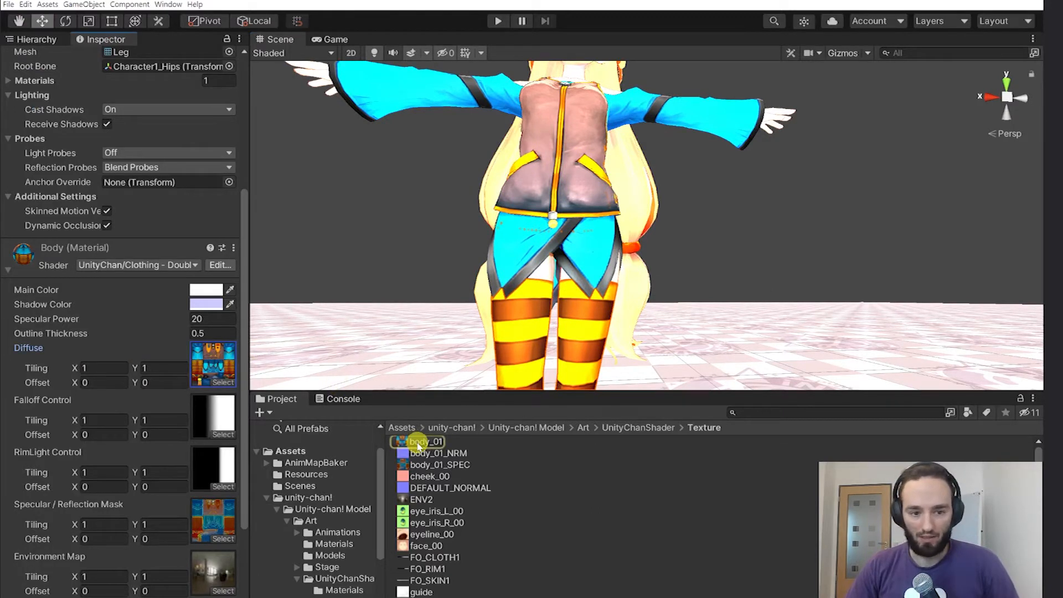
# - Show body_01's Texture 2D import settings (4096x4096 RGB8, 64.0 MB) with an enlarged preview
pyautogui.click(425, 442)
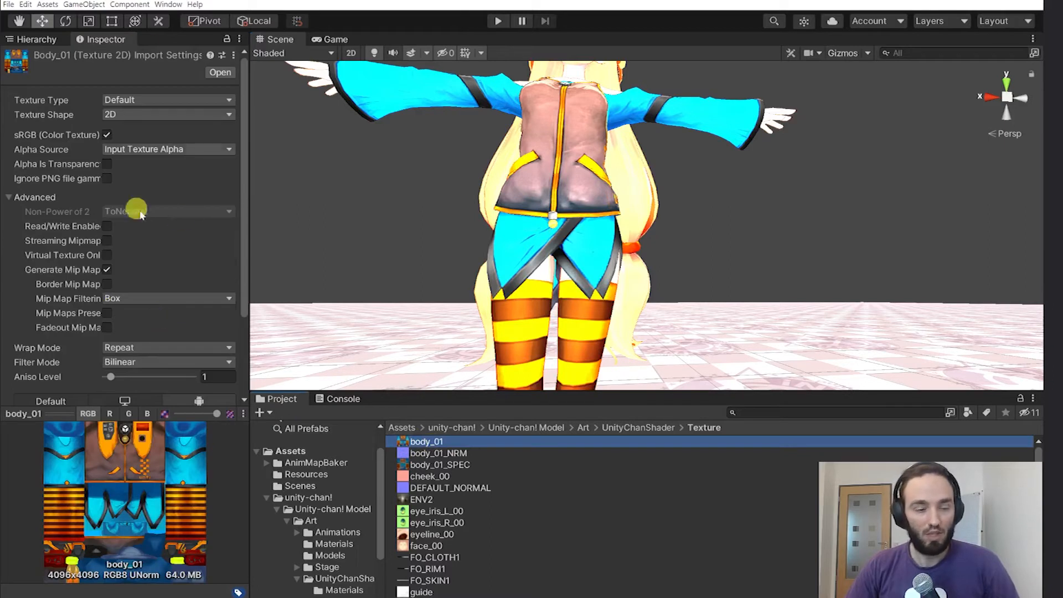
pyautogui.moveTo(87, 210)
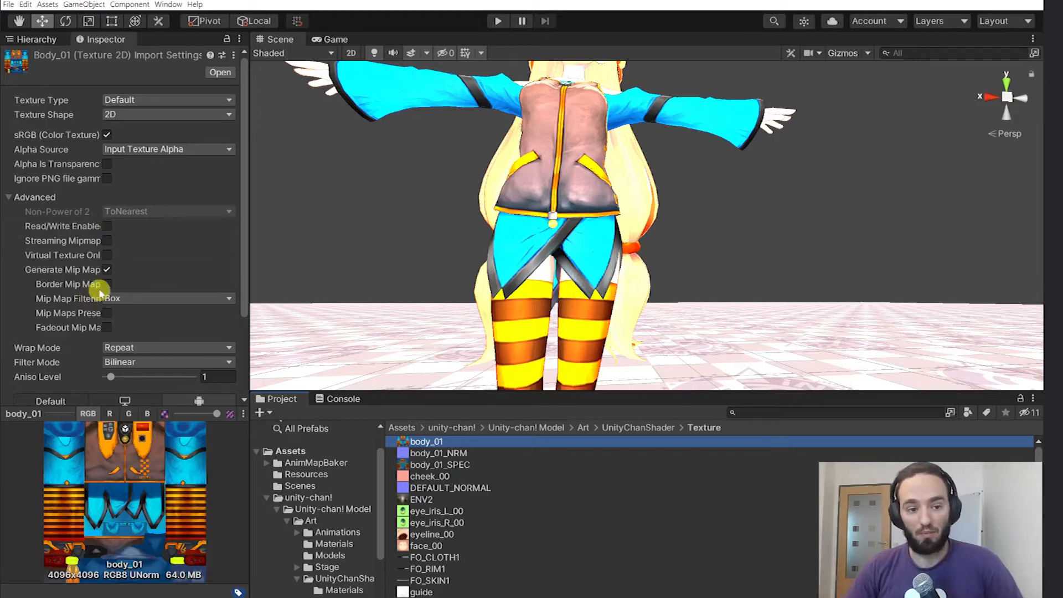
pyautogui.scroll(-3)
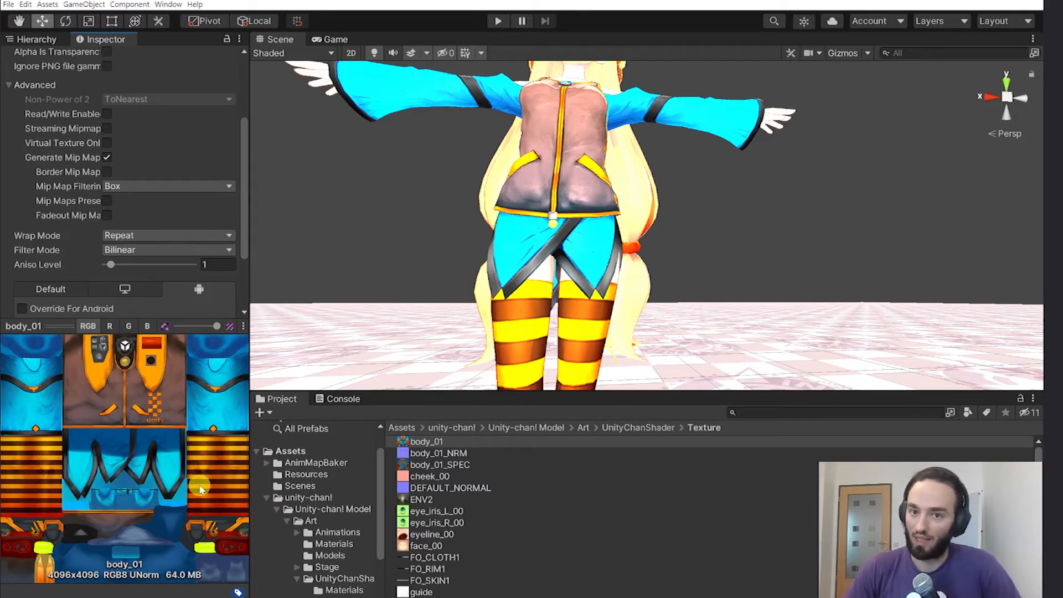
pyautogui.moveTo(74, 567)
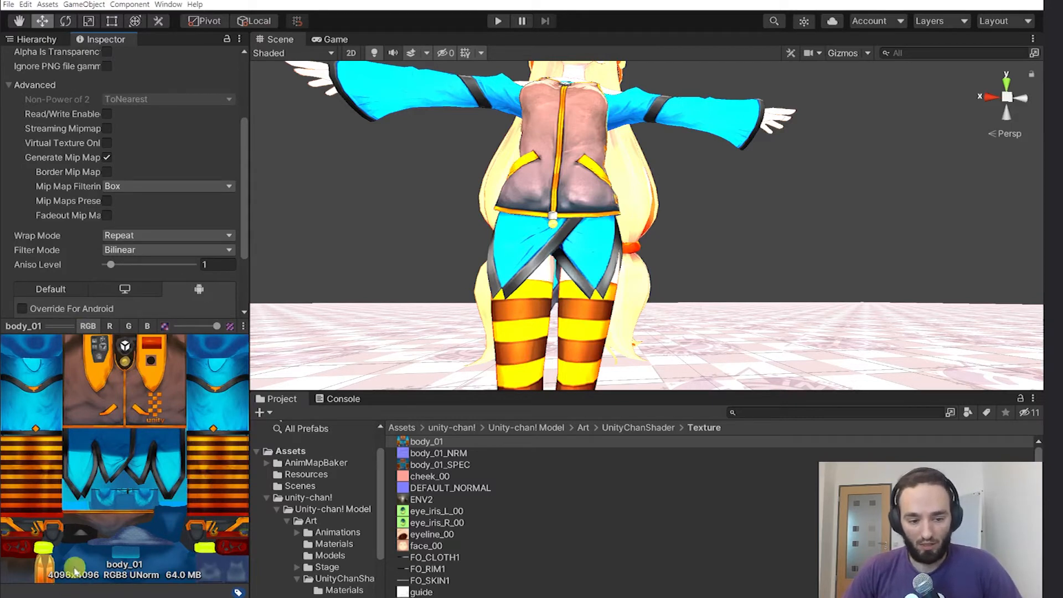
pyautogui.moveTo(78, 584)
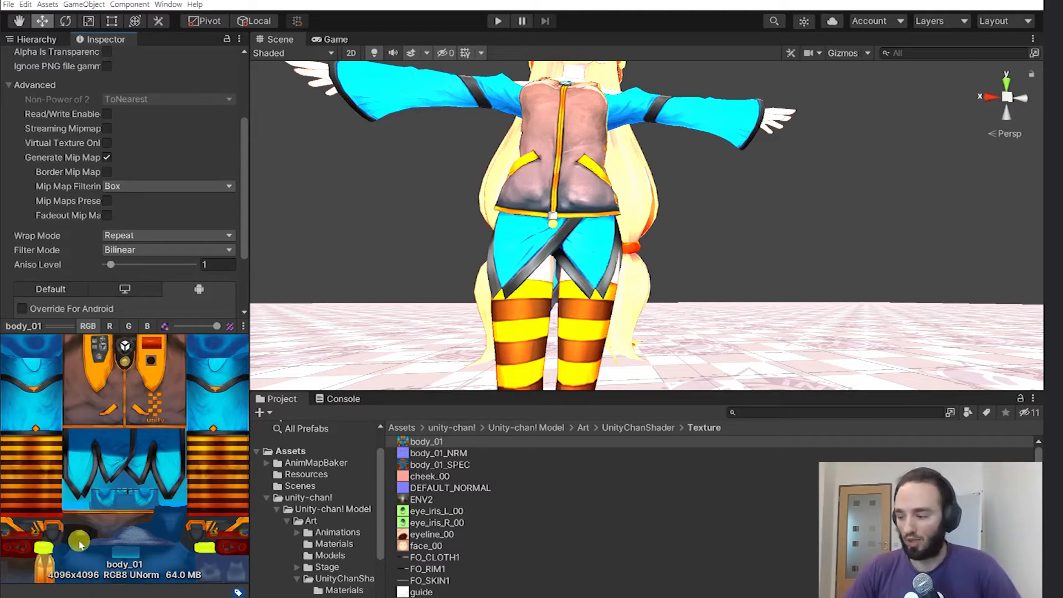
pyautogui.moveTo(499, 505)
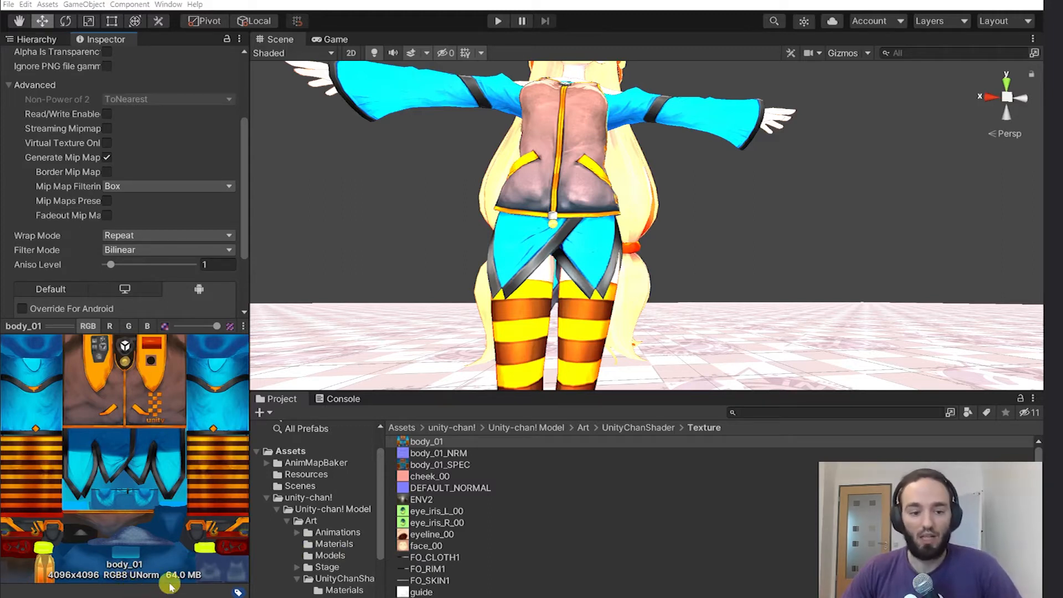
pyautogui.moveTo(207, 588)
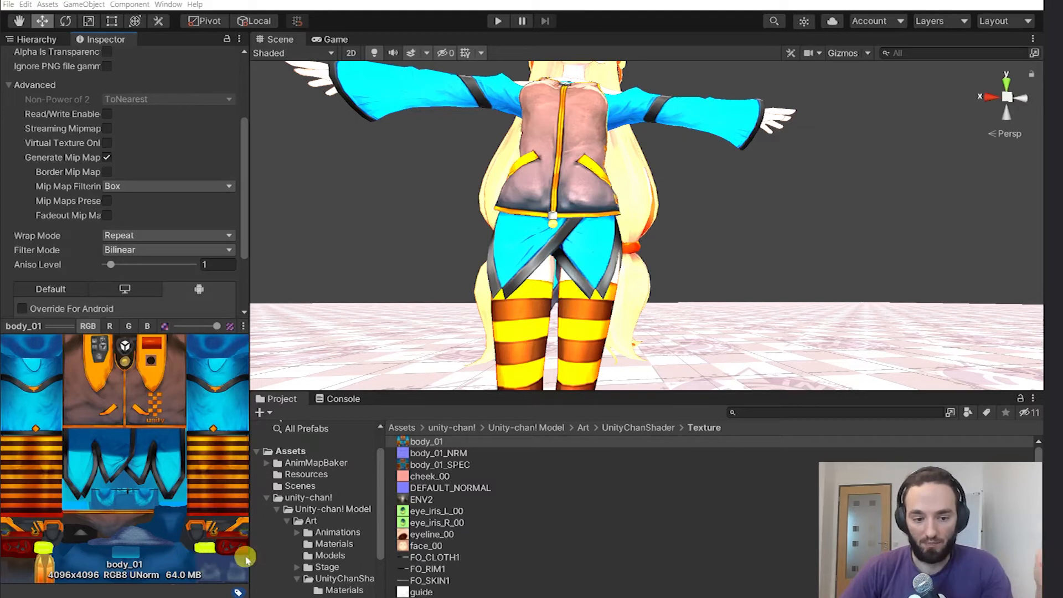
pyautogui.moveTo(280, 551)
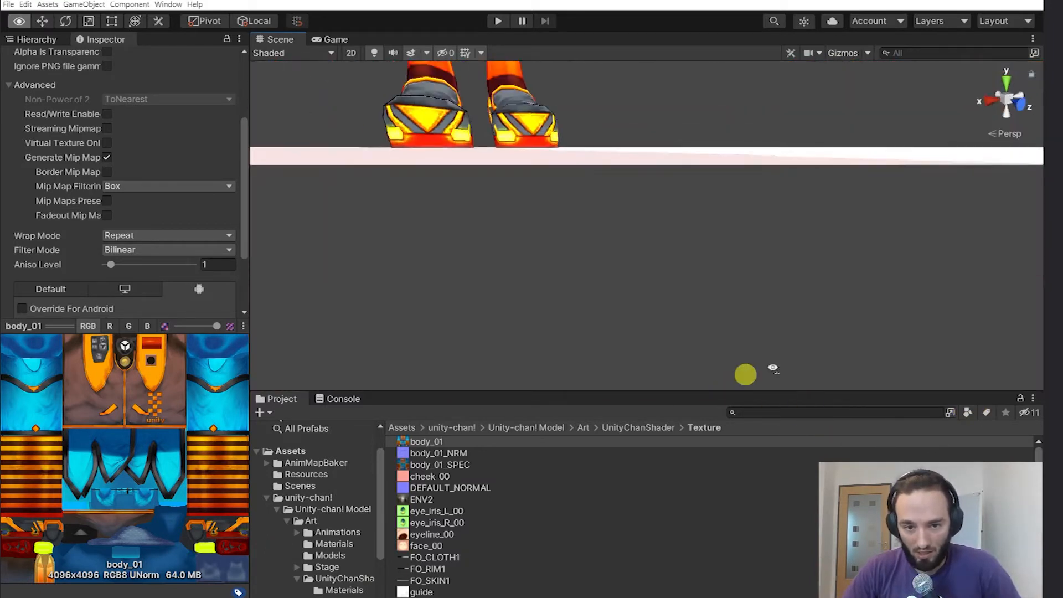
pyautogui.scroll(-3)
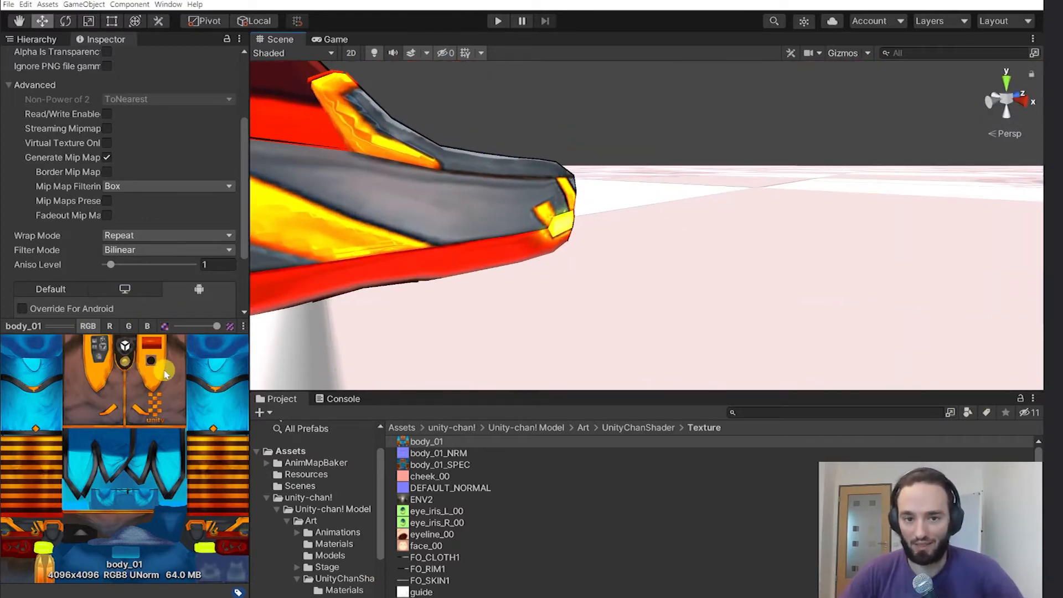
pyautogui.scroll(-3)
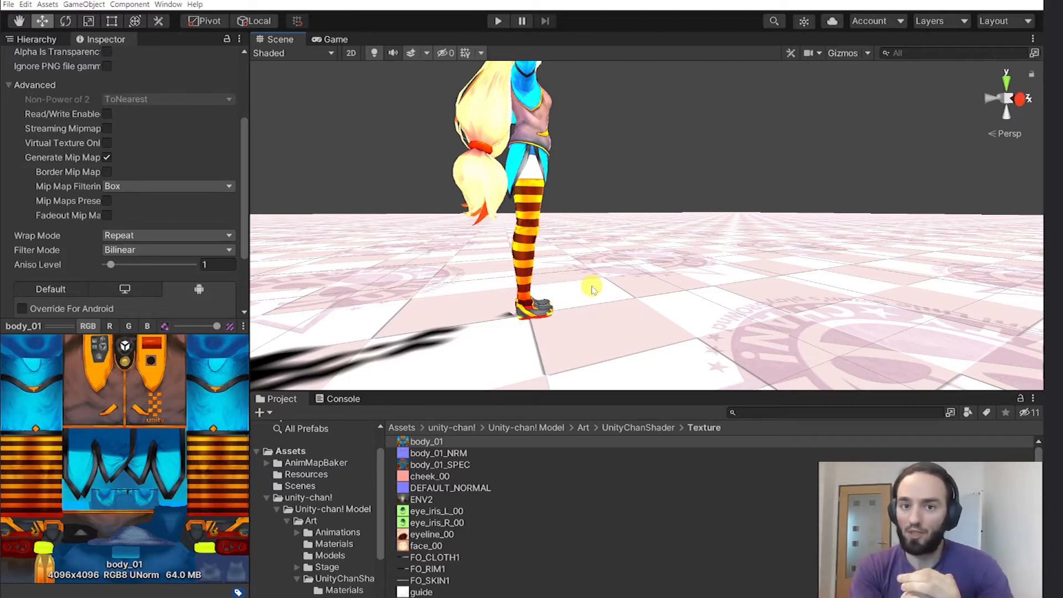
pyautogui.moveTo(70, 344)
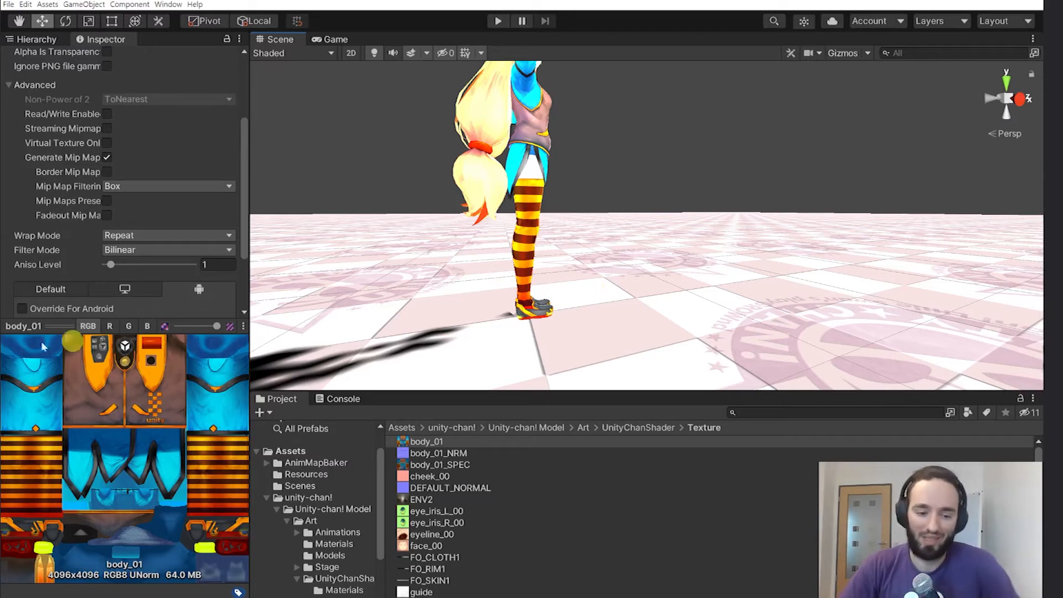
pyautogui.moveTo(223, 527)
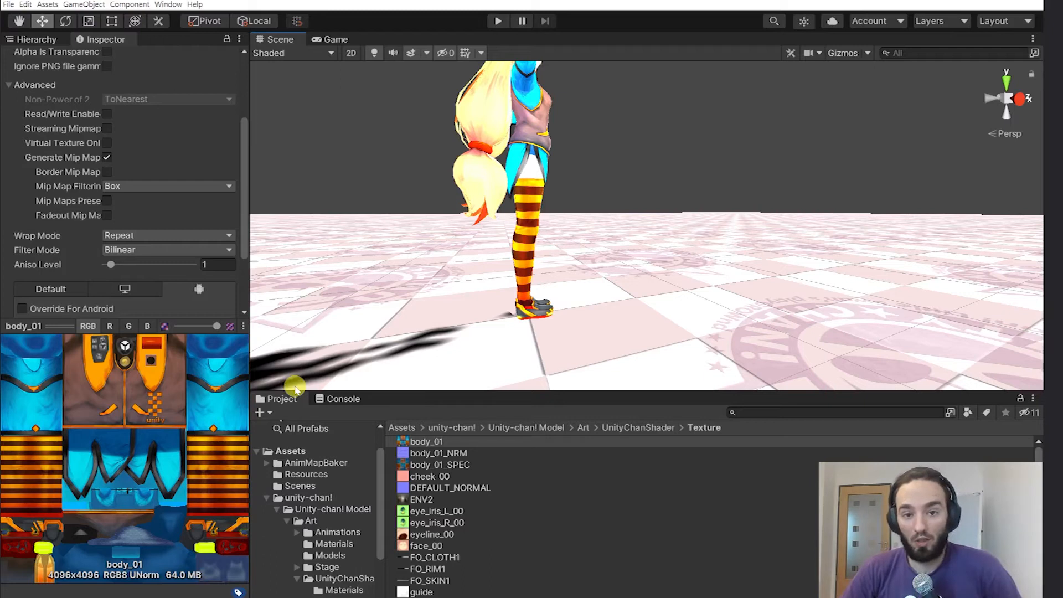
pyautogui.moveTo(58, 329)
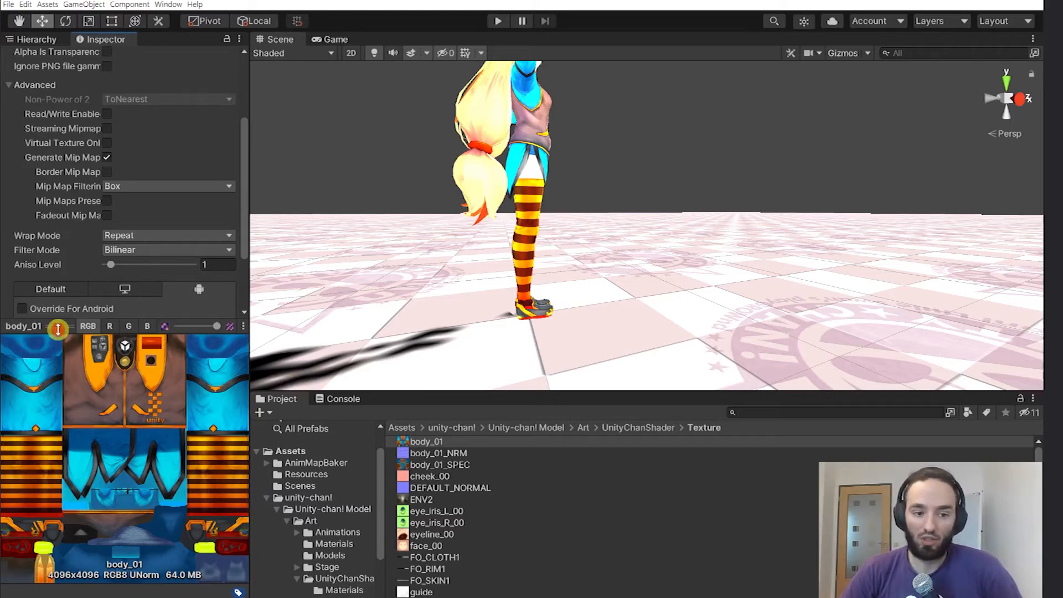
# - Enable Override For Android in body_01's platform settings
pyautogui.scroll(3)
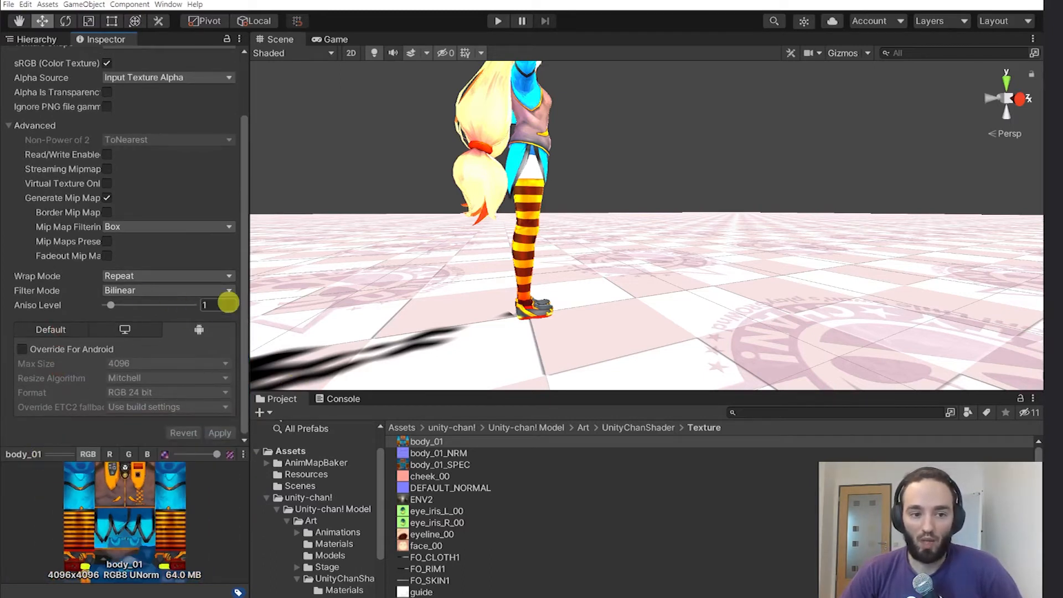
pyautogui.moveTo(184, 337)
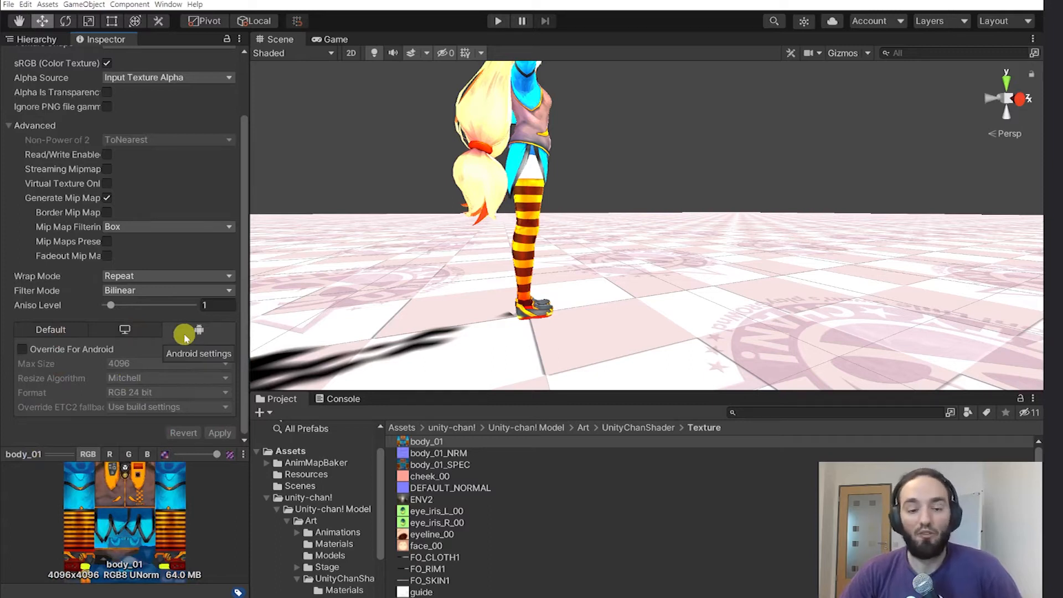
pyautogui.moveTo(105, 349)
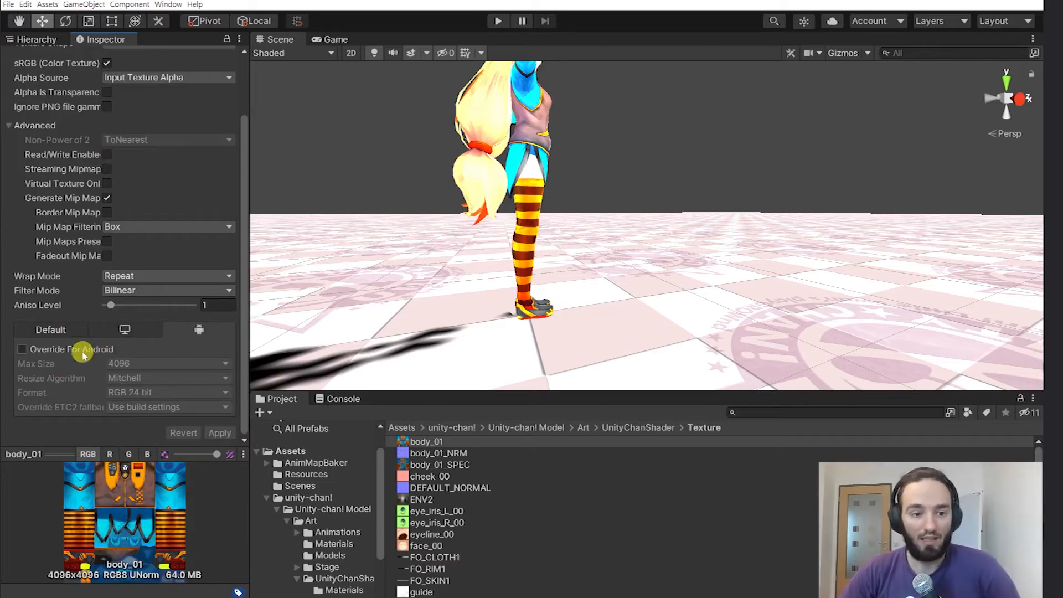
pyautogui.click(22, 349)
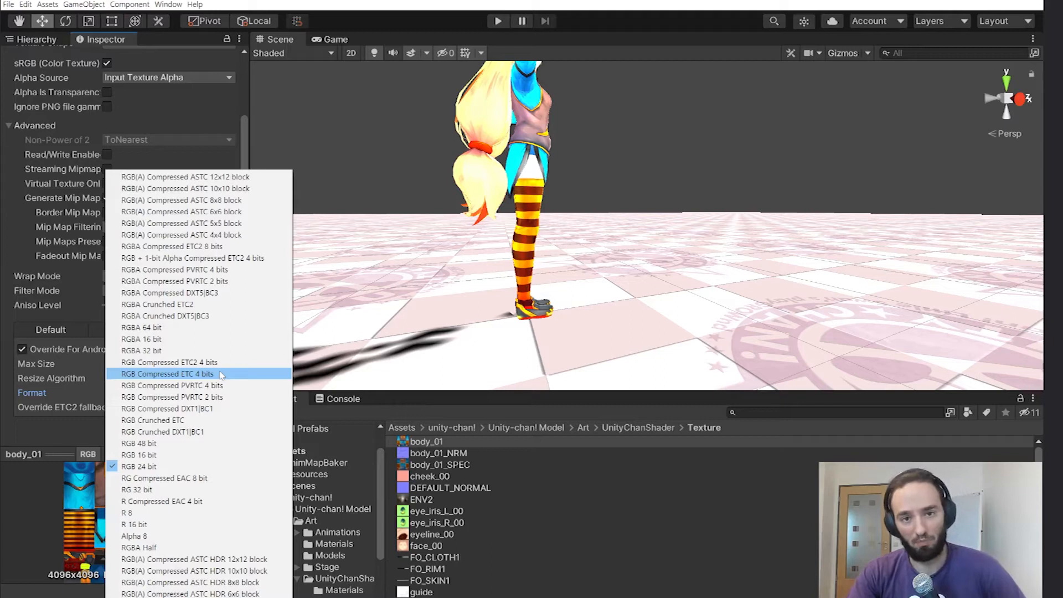
pyautogui.moveTo(199, 339)
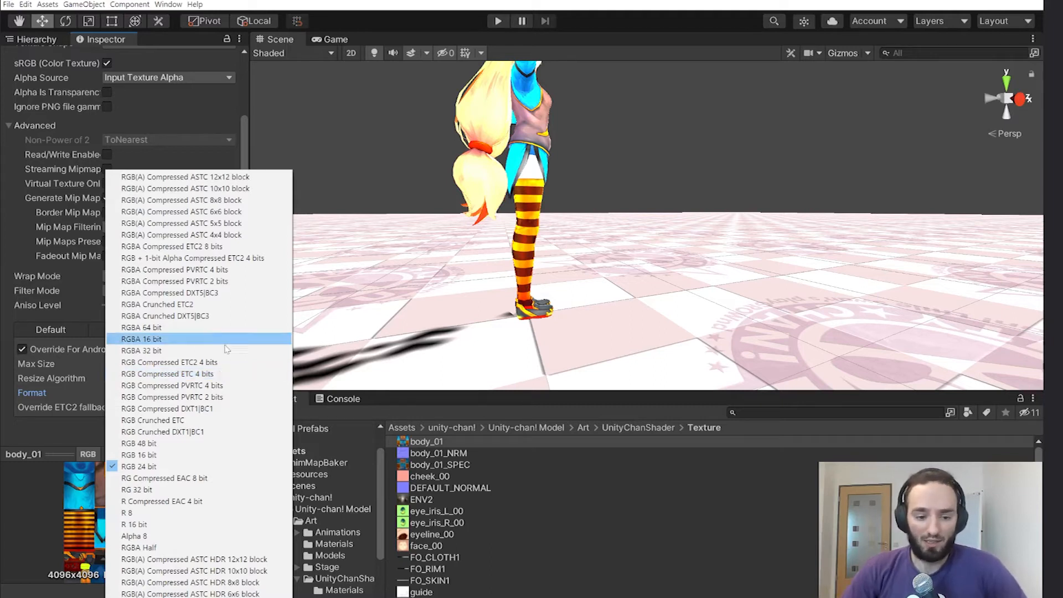
pyautogui.moveTo(198, 385)
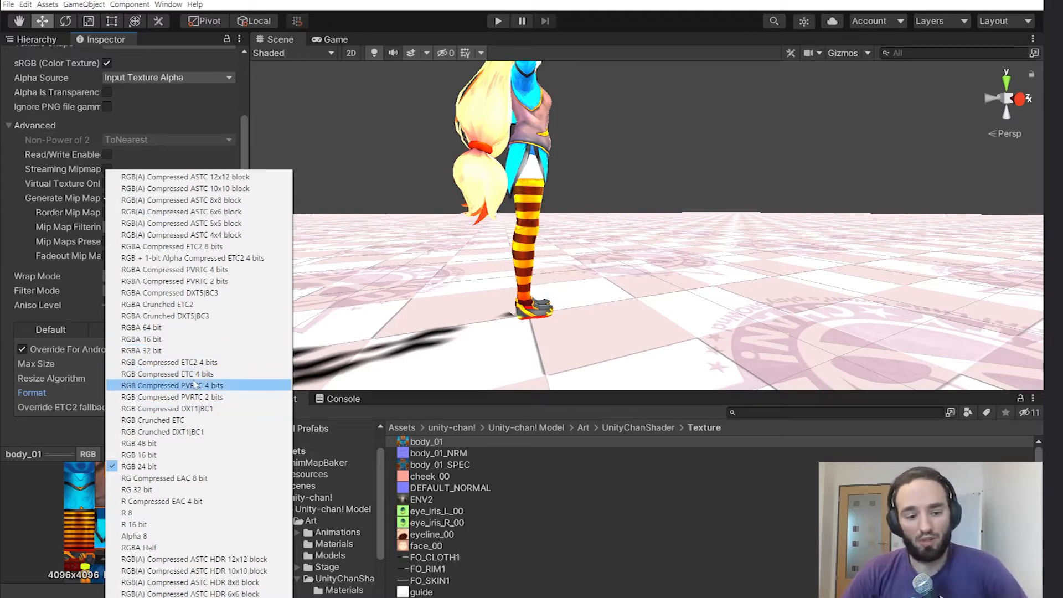
pyautogui.moveTo(198, 397)
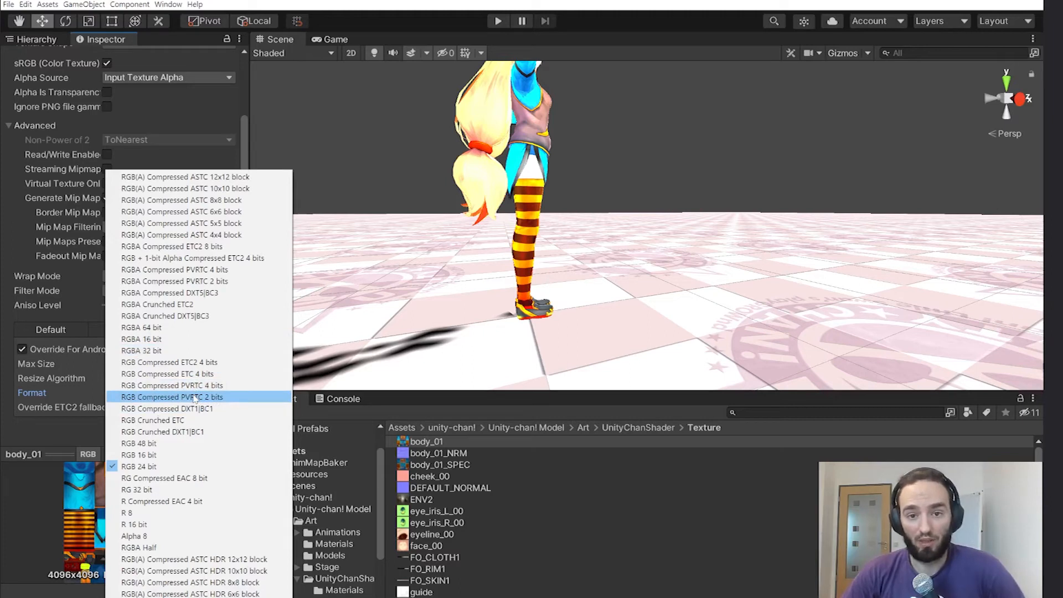
pyautogui.moveTo(181, 199)
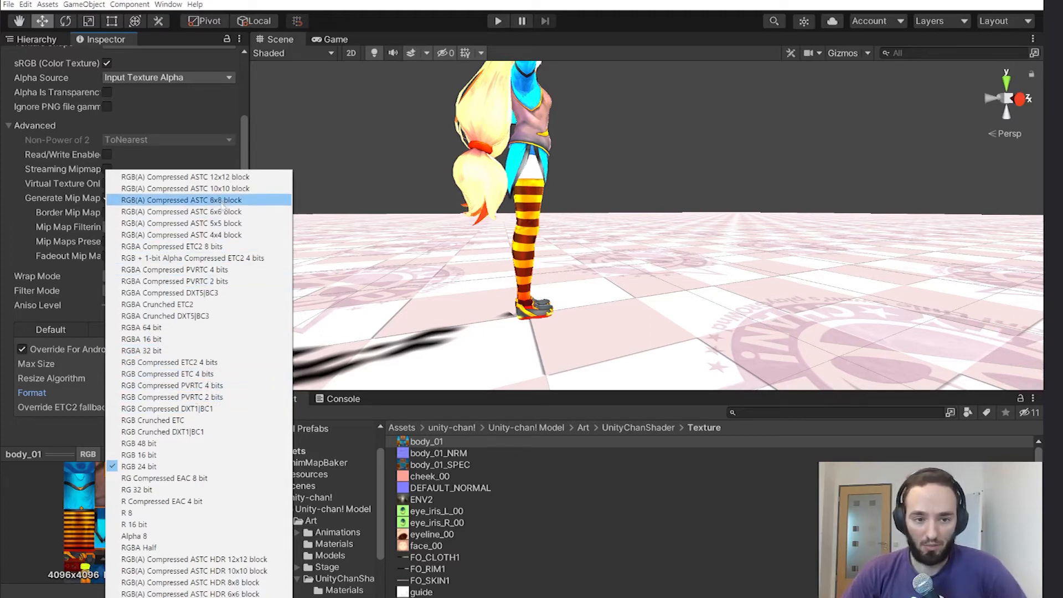
# - Apply RGB(A) Compressed ASTC 8x8 block as body_01's Android format, reducing it to 5.3 MB
pyautogui.click(181, 199)
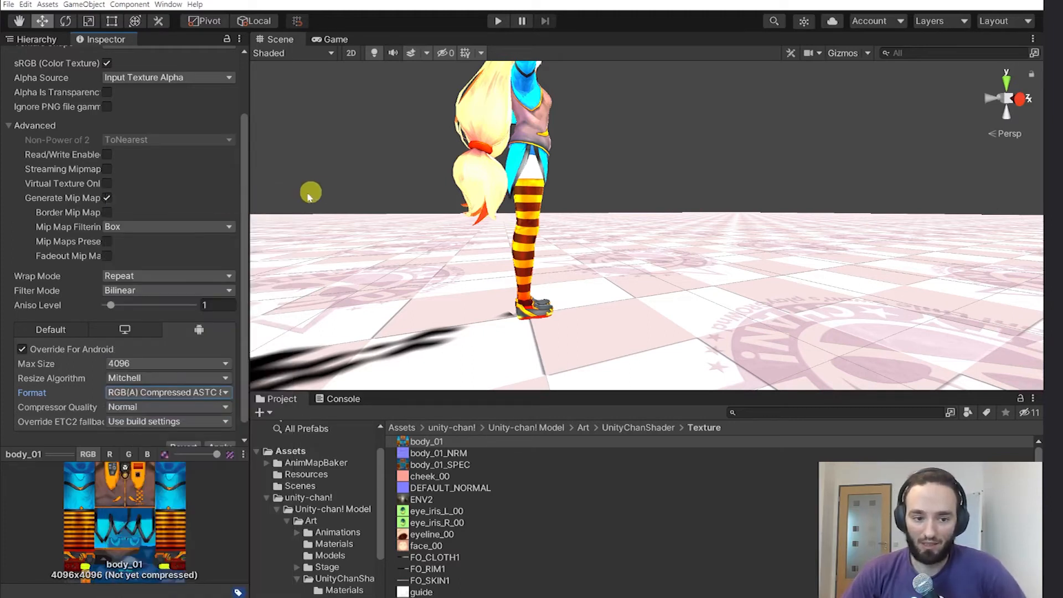
pyautogui.scroll(3)
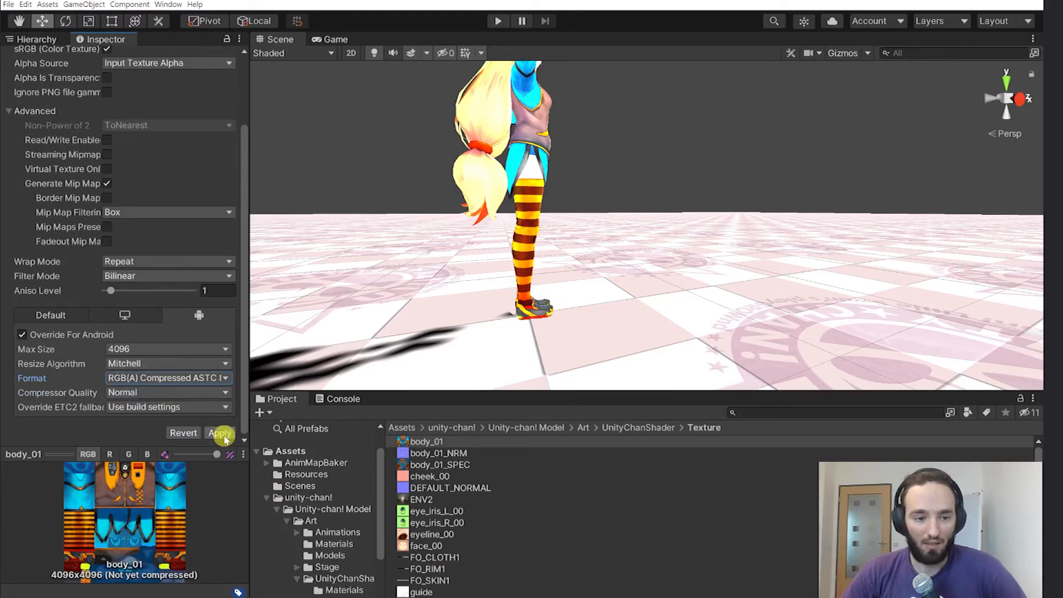
pyautogui.click(219, 433)
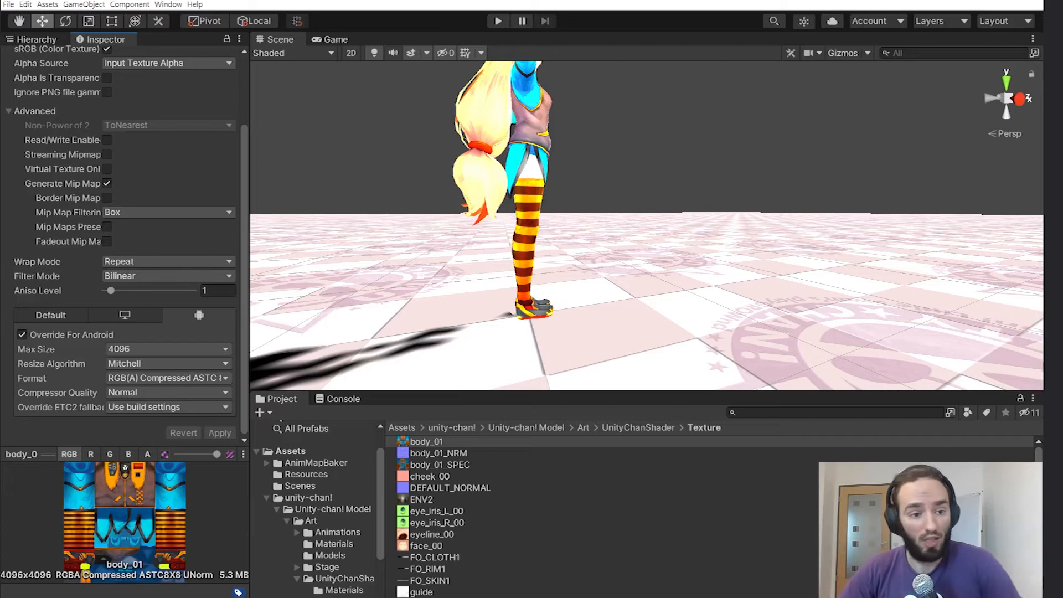
pyautogui.moveTo(971, 420)
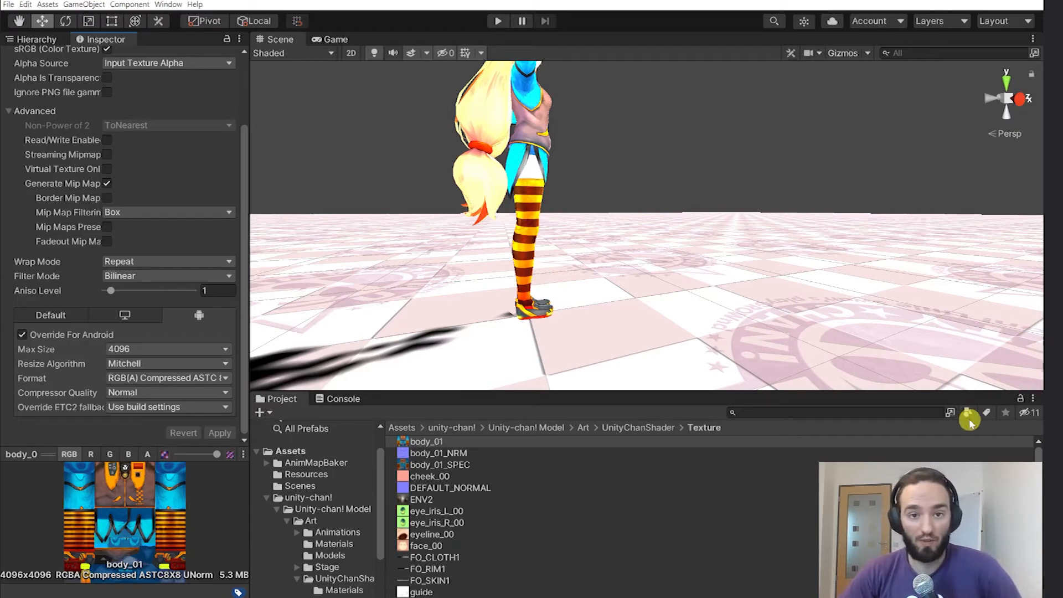
pyautogui.moveTo(908, 346)
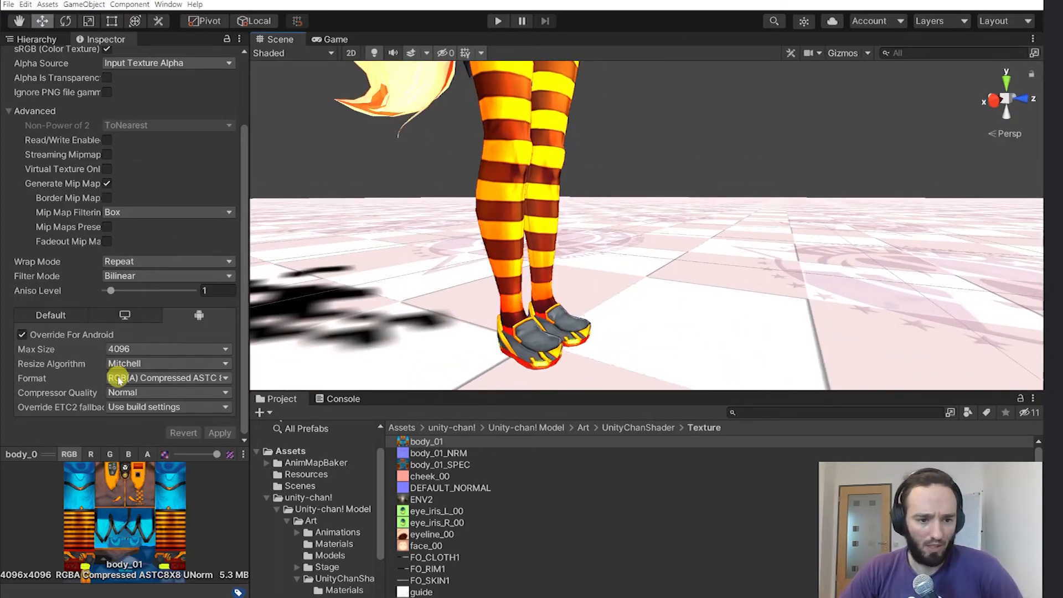
# - Apply RGB Compressed ETC2 4 bits as body_01's Android format
pyautogui.click(166, 378)
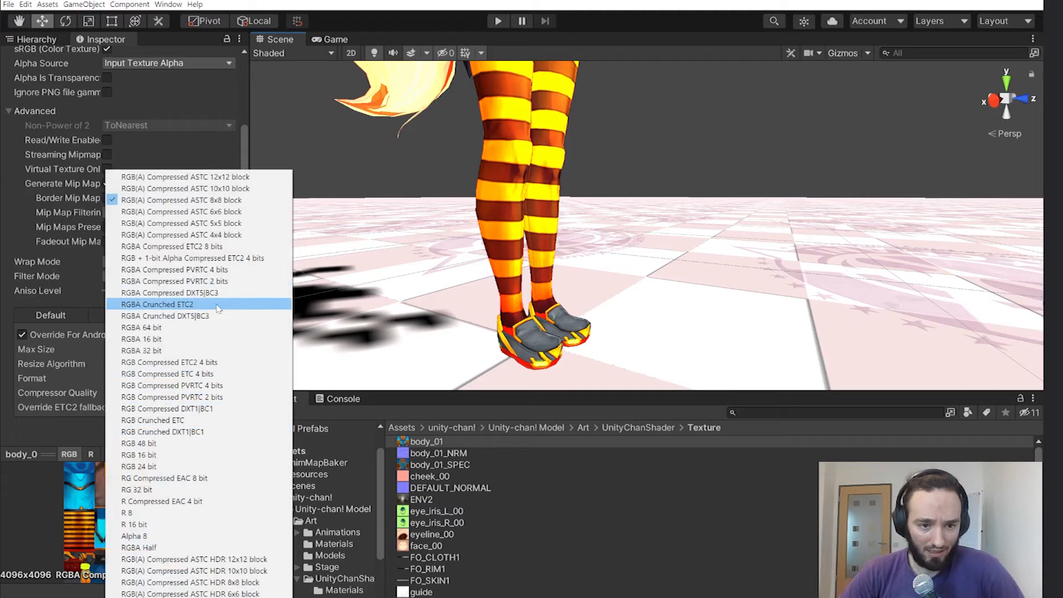
pyautogui.moveTo(198, 361)
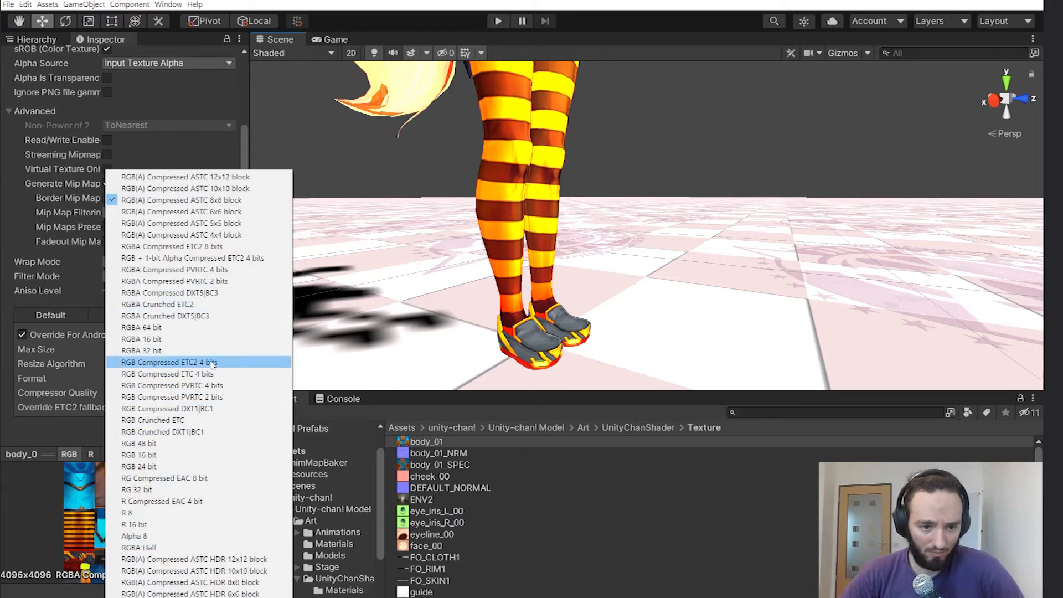
pyautogui.click(168, 362)
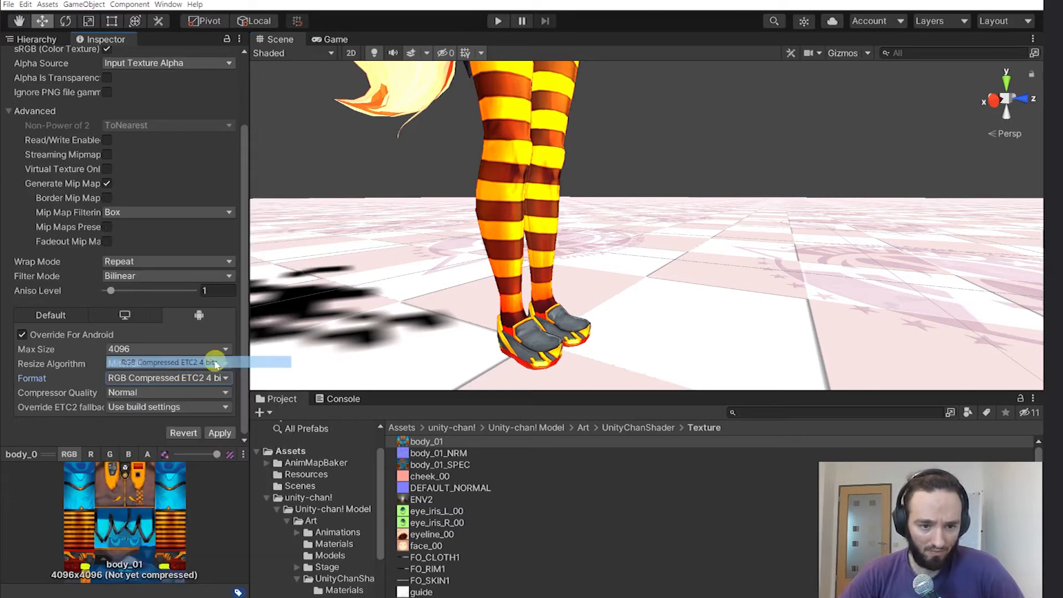
pyautogui.click(219, 433)
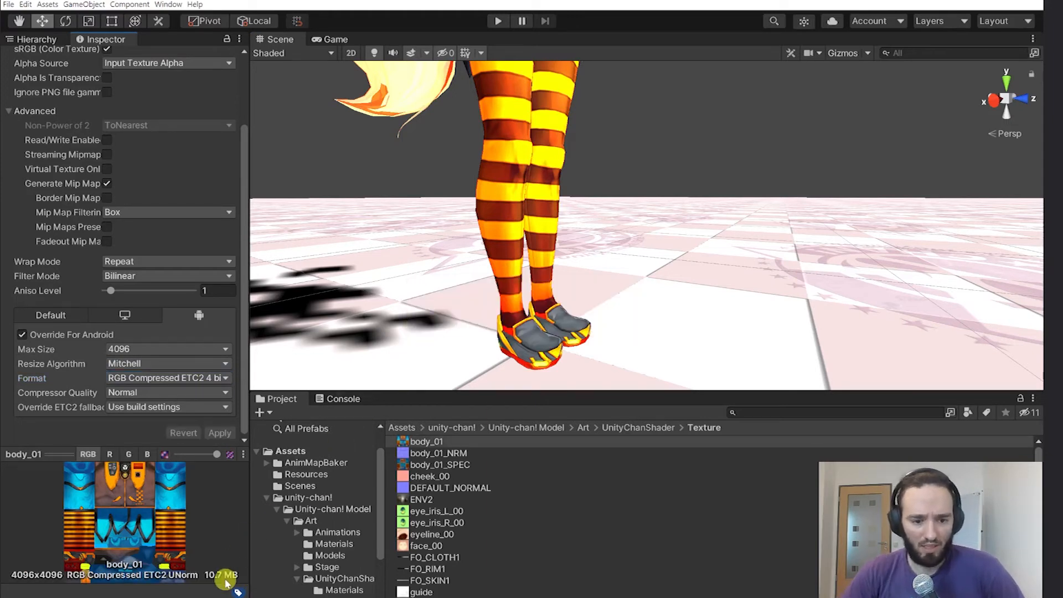
# - Apply RGBA Compressed ETC2 8 bits instead, bringing body_01 to 21.3 MB
pyautogui.click(166, 378)
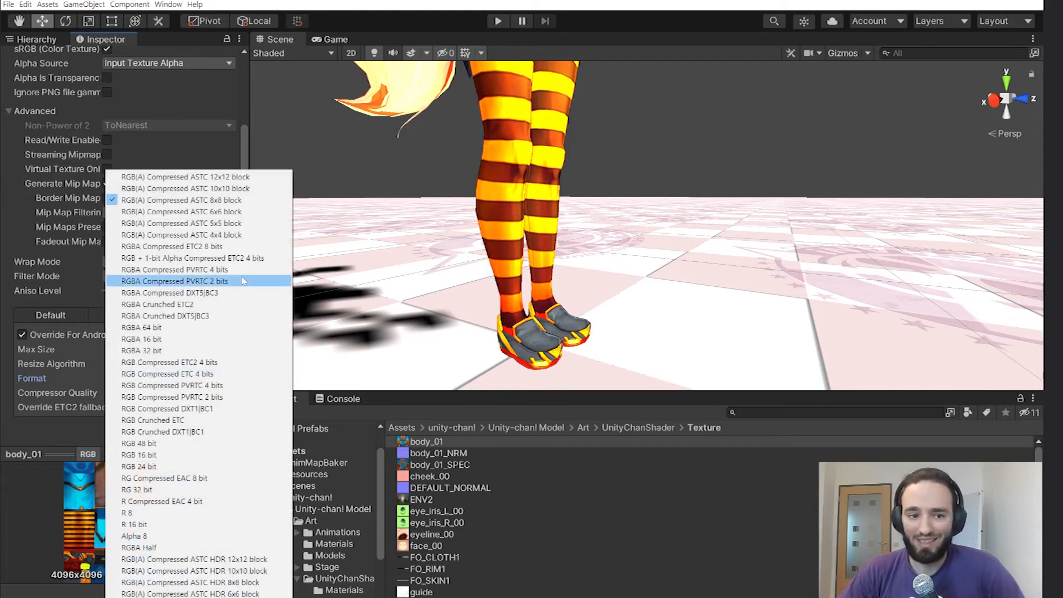
pyautogui.click(171, 246)
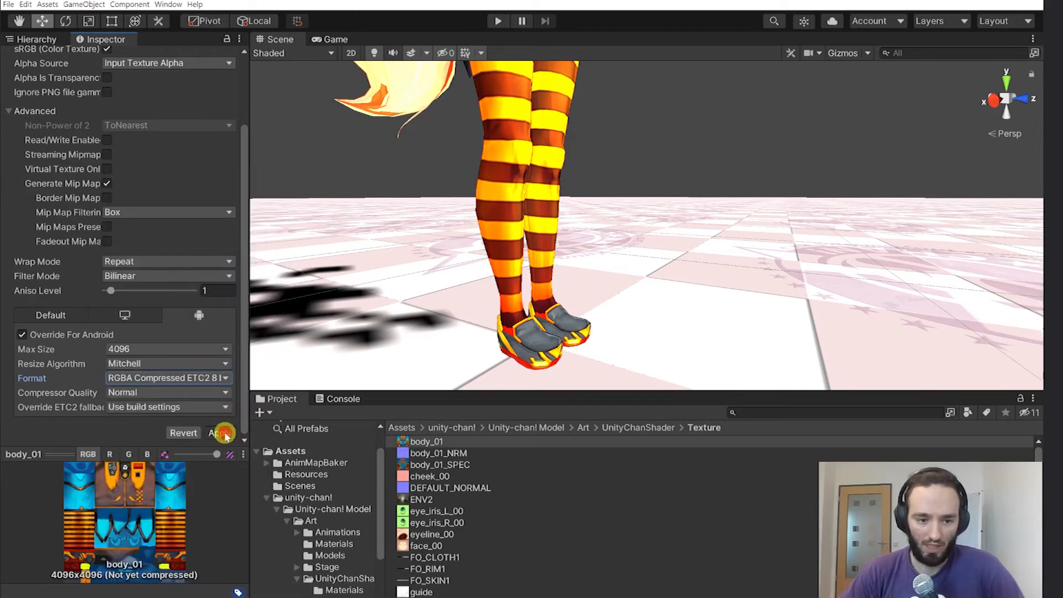
pyautogui.click(220, 433)
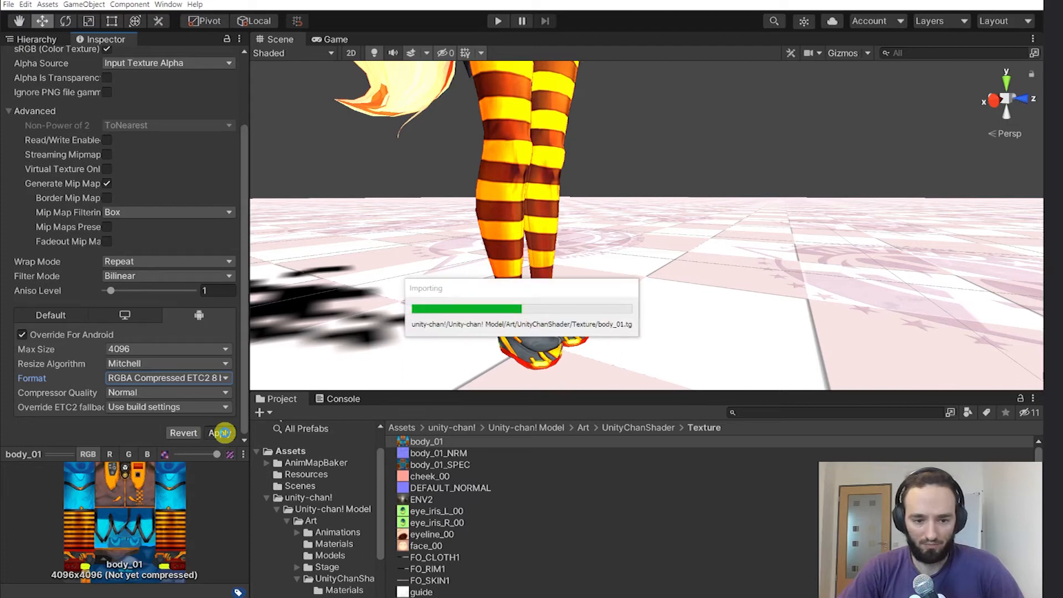
pyautogui.click(220, 433)
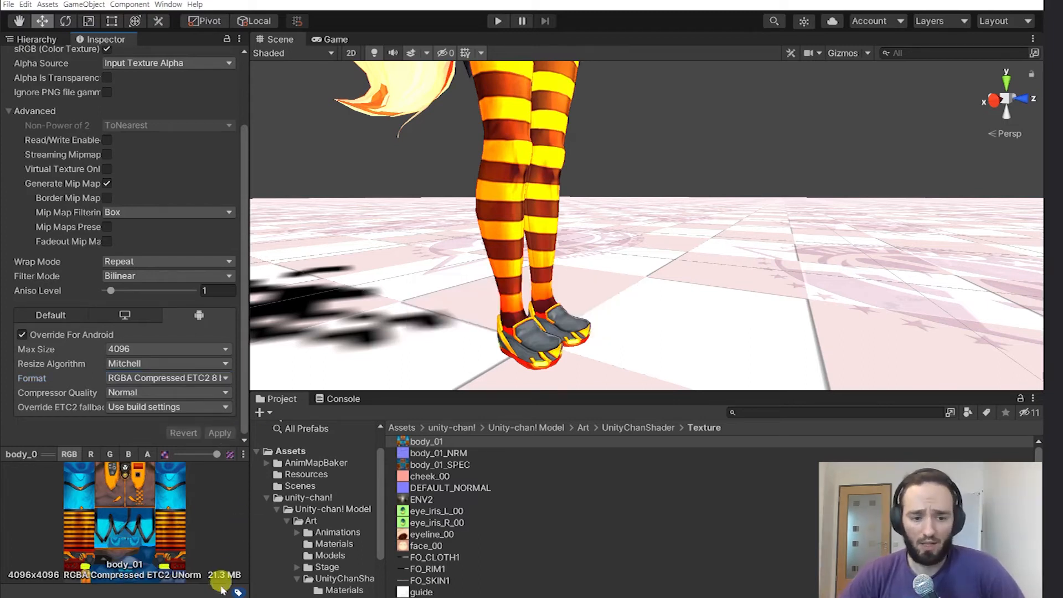
pyautogui.moveTo(223, 582)
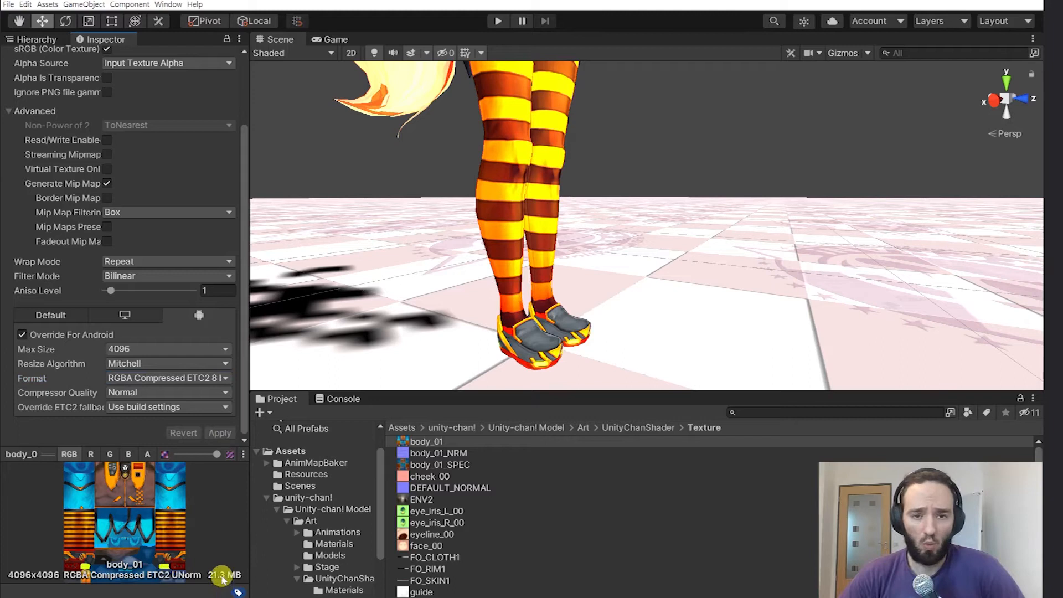
pyautogui.click(166, 377)
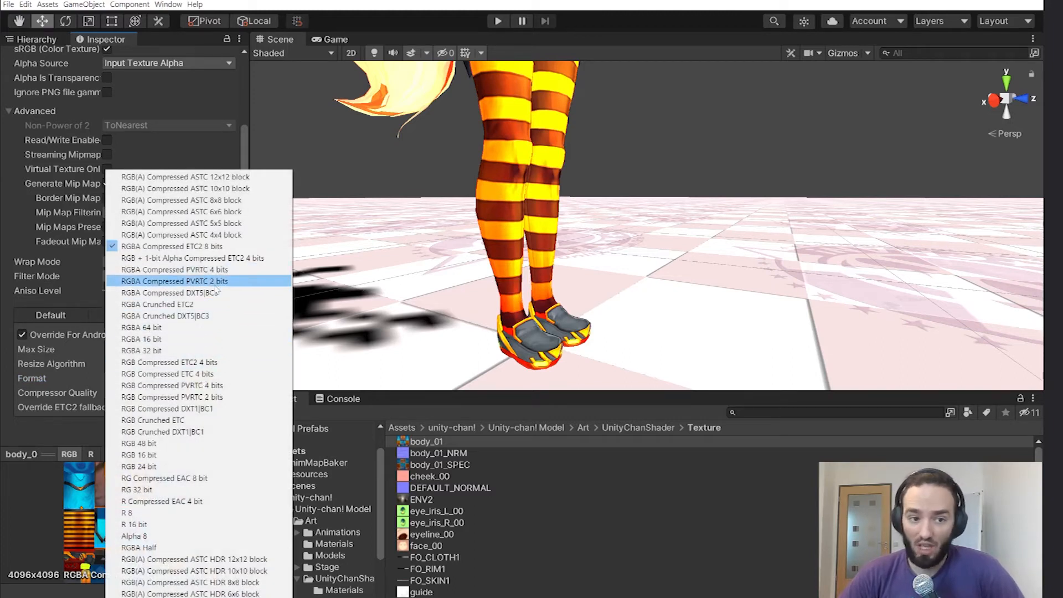
pyautogui.moveTo(164, 316)
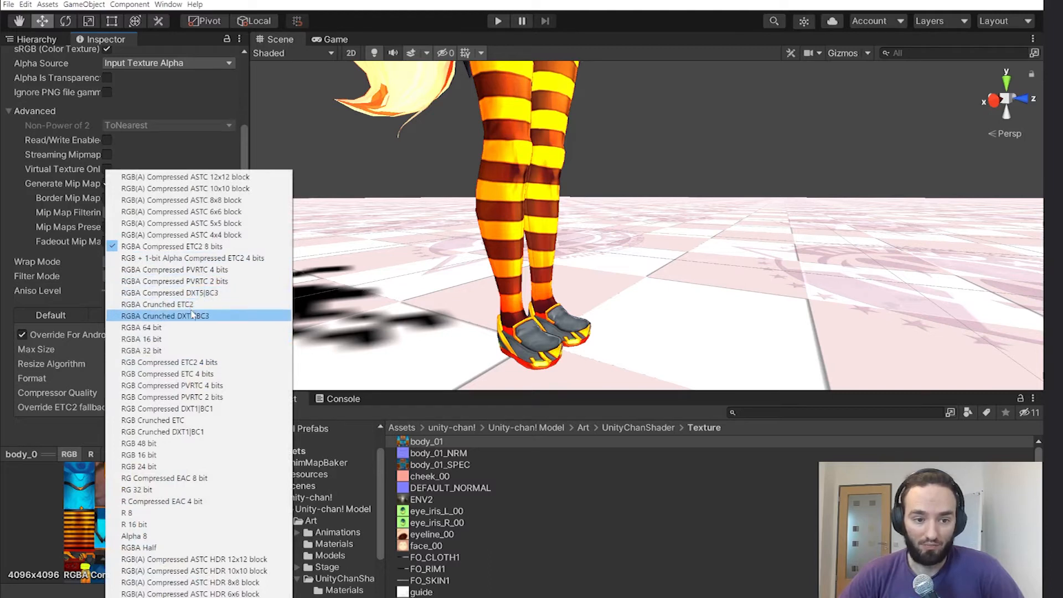
# - Apply RGBA Crunched ETC2 at quality 50, shrinking body_01 to 2.0 MB
pyautogui.click(163, 315)
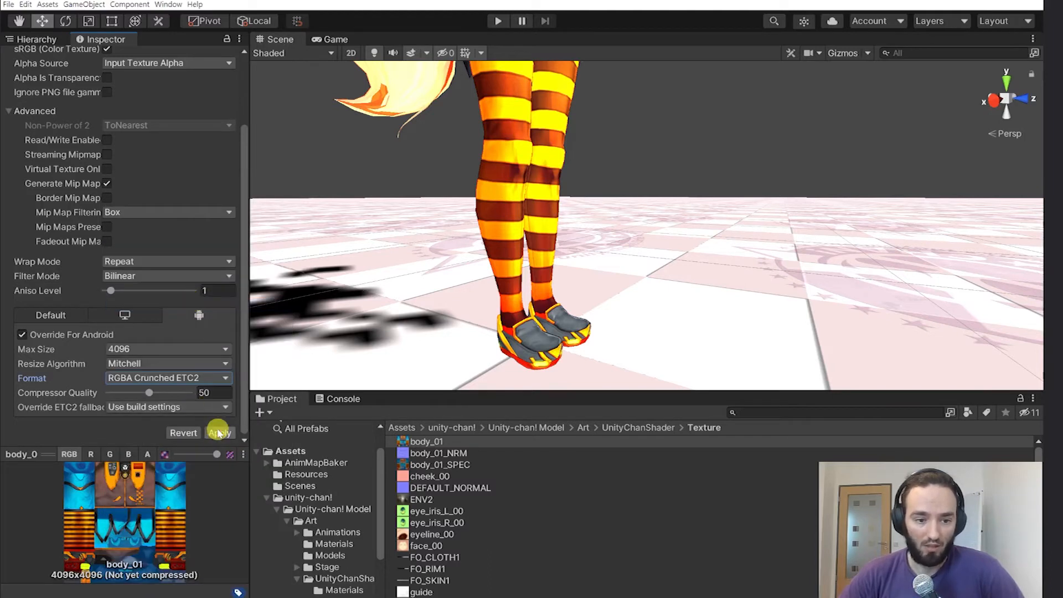
pyautogui.click(218, 433)
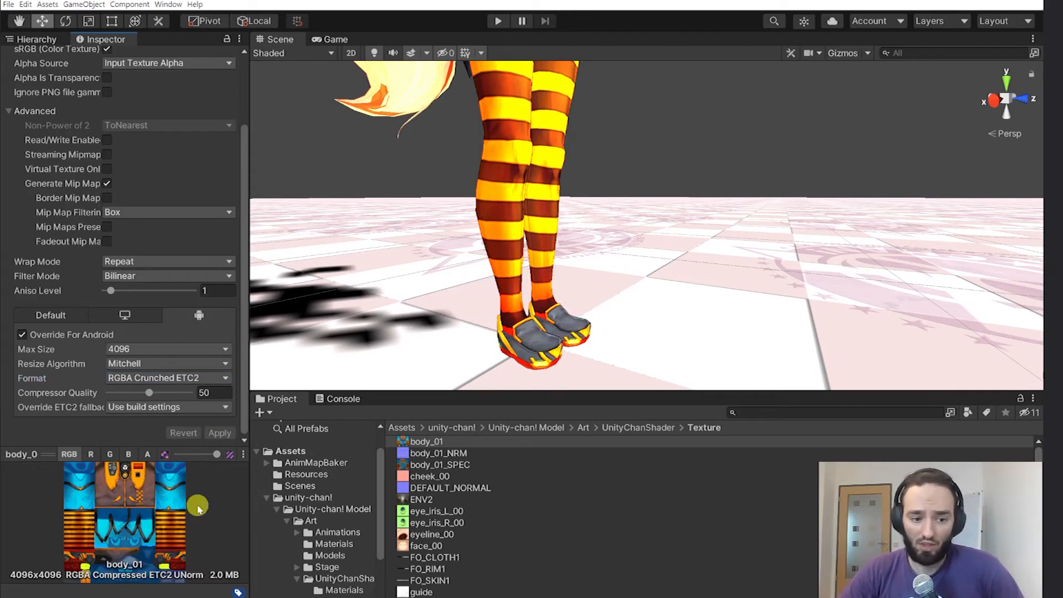
pyautogui.moveTo(220, 582)
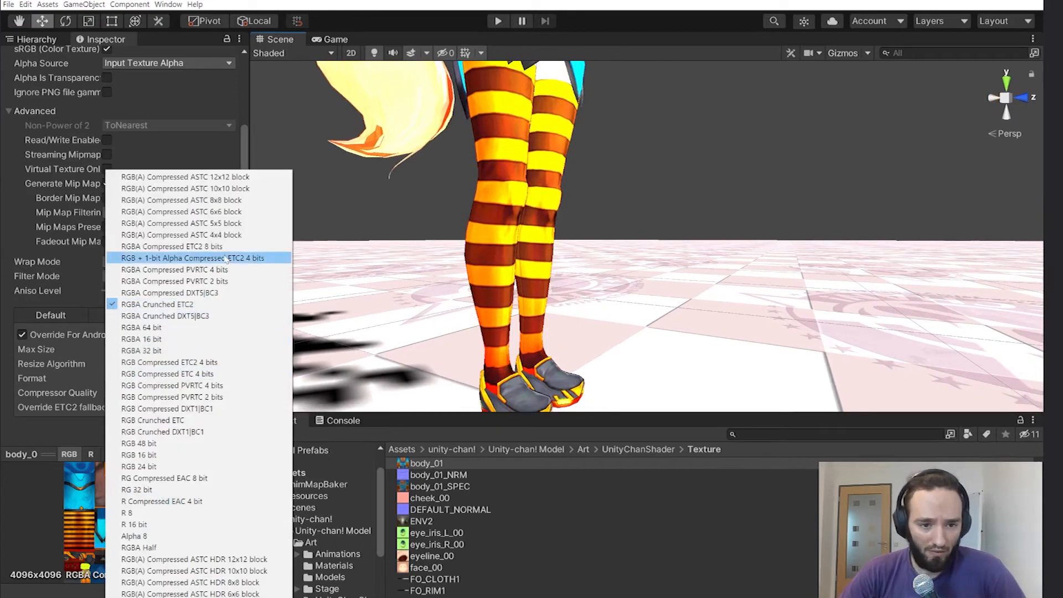
pyautogui.moveTo(180, 199)
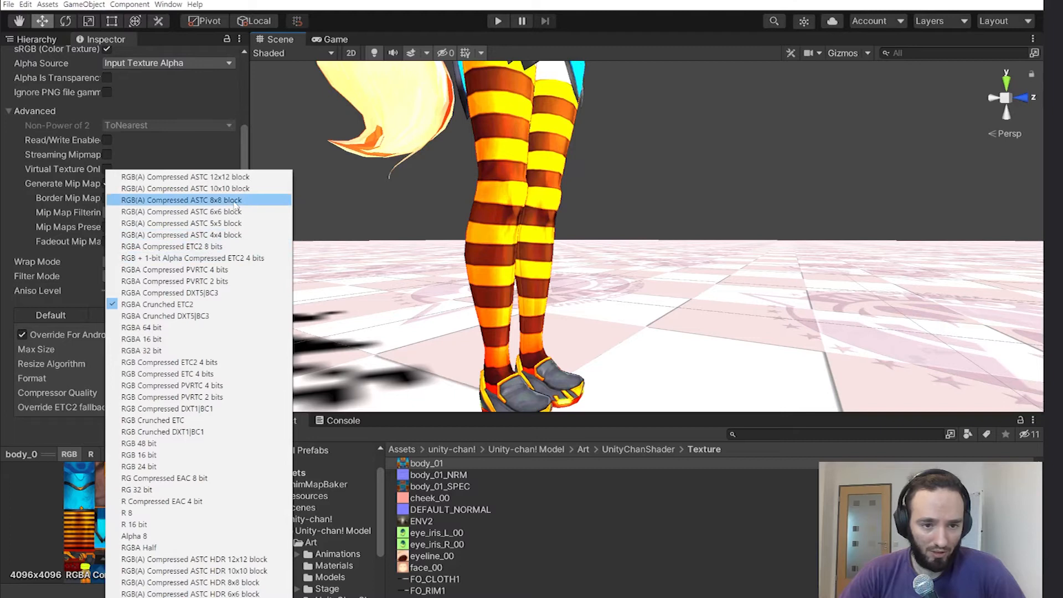
# - Apply ASTC 8x8 block again with Compressor Quality set to Fast, at 5.3 MB
pyautogui.click(179, 200)
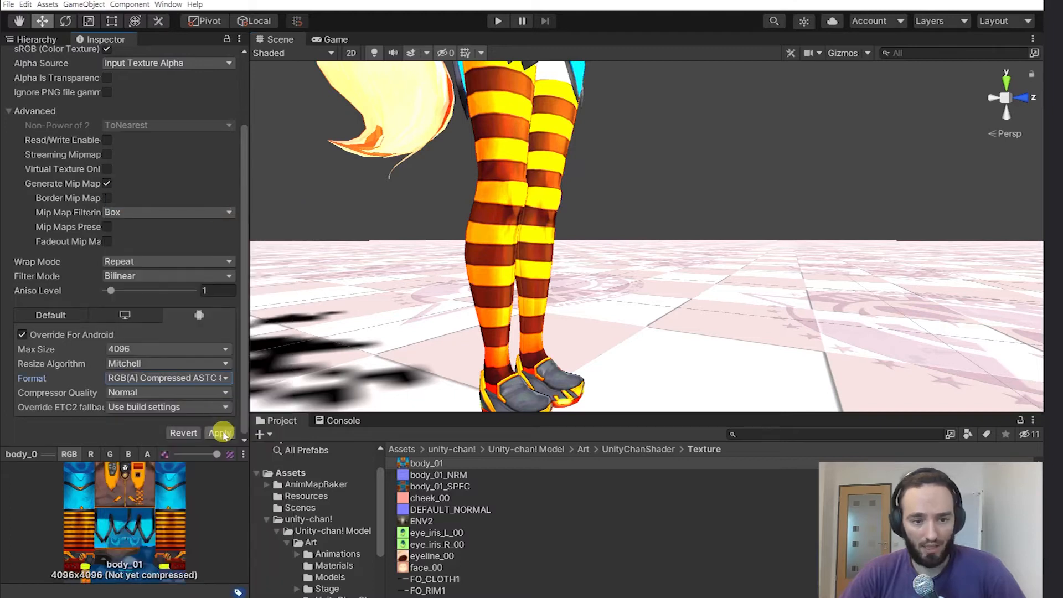
pyautogui.click(220, 433)
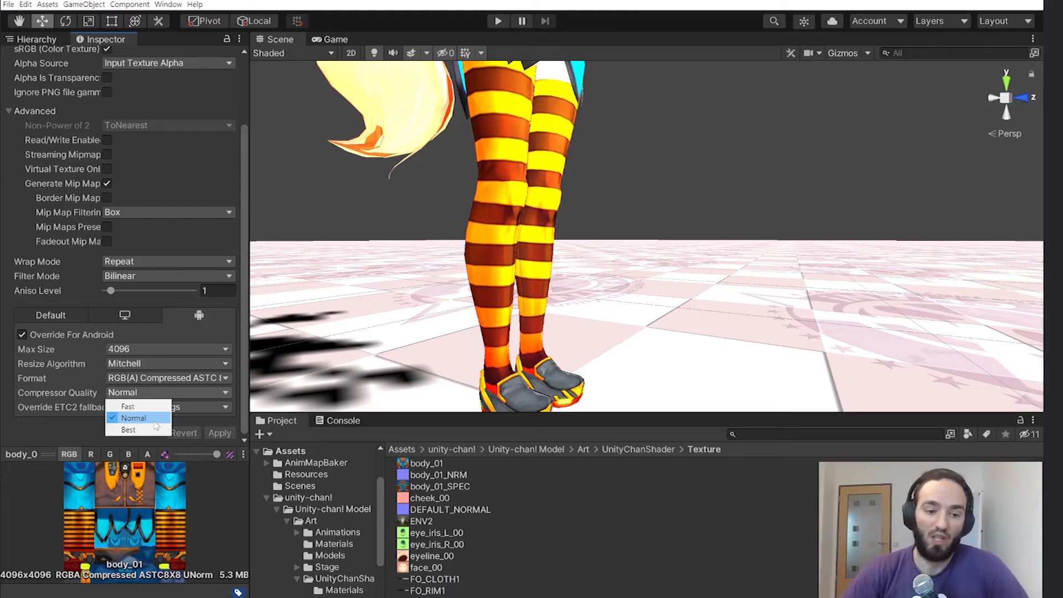
pyautogui.click(127, 406)
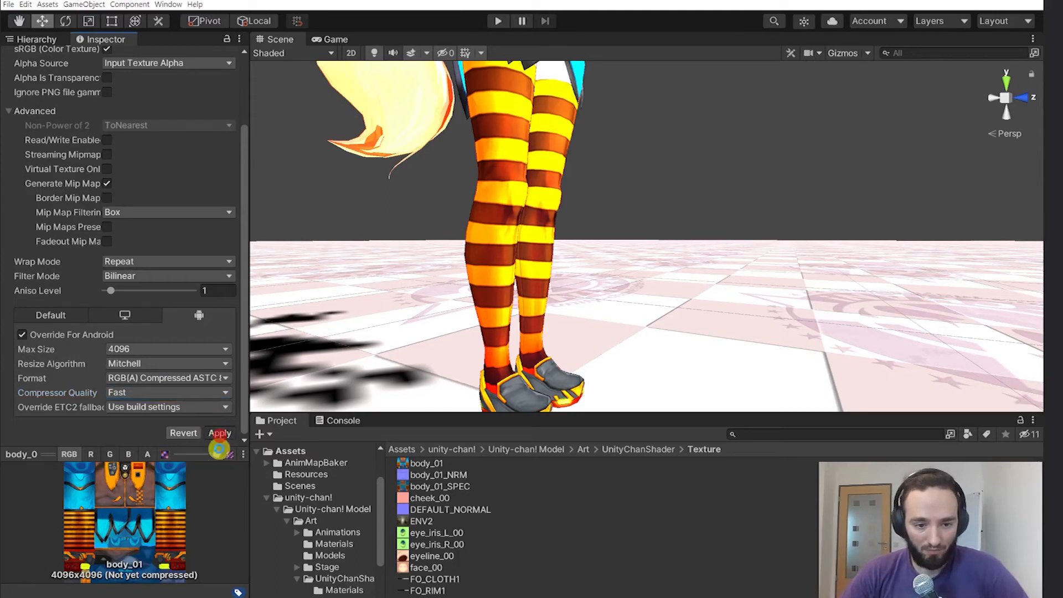
pyautogui.click(219, 433)
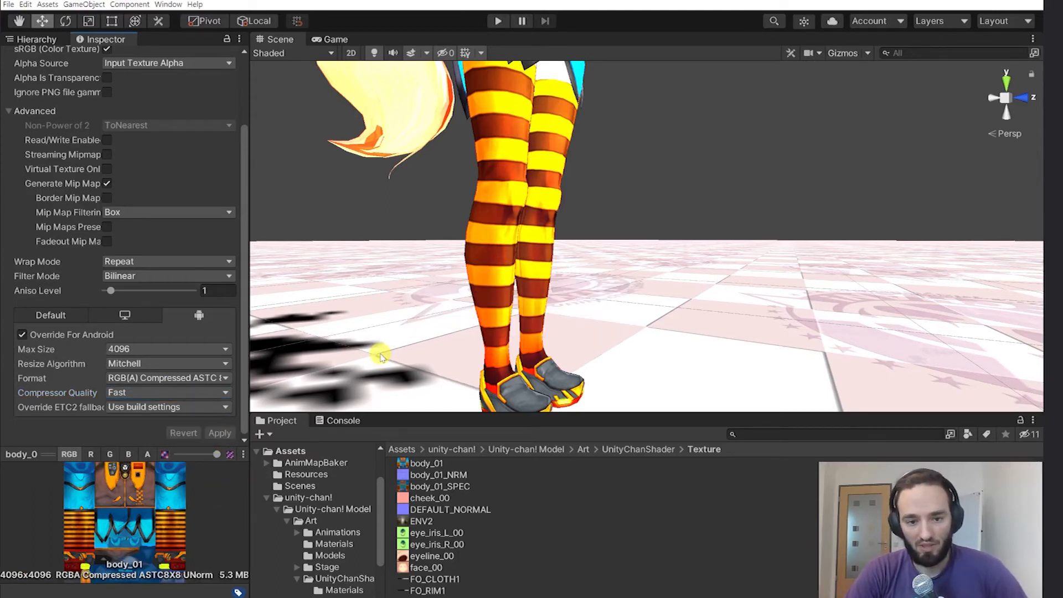
pyautogui.moveTo(322, 384)
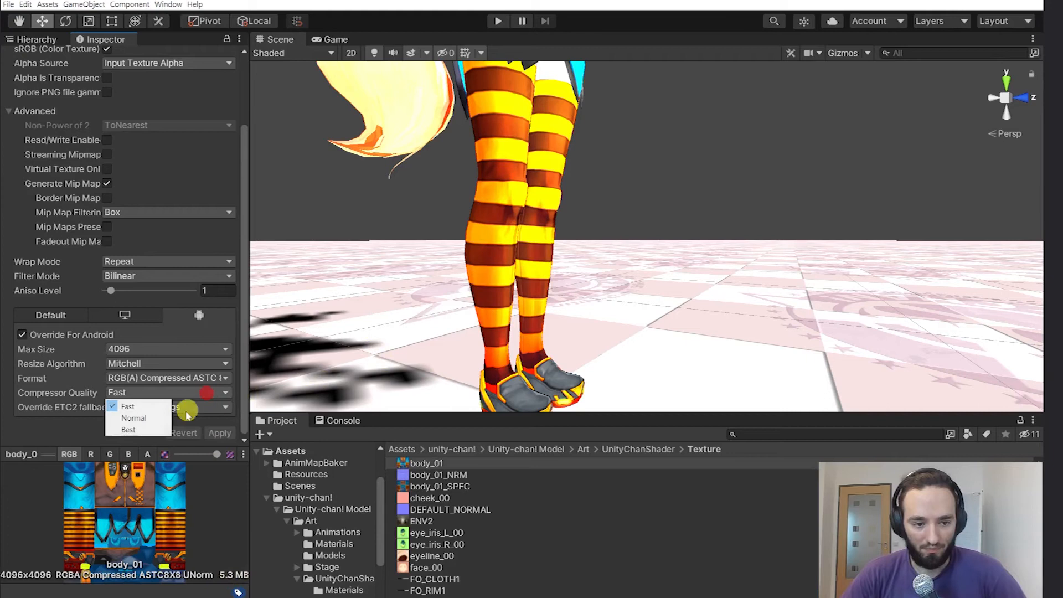
# - Remove the Android override and reimport body_01
pyautogui.click(134, 417)
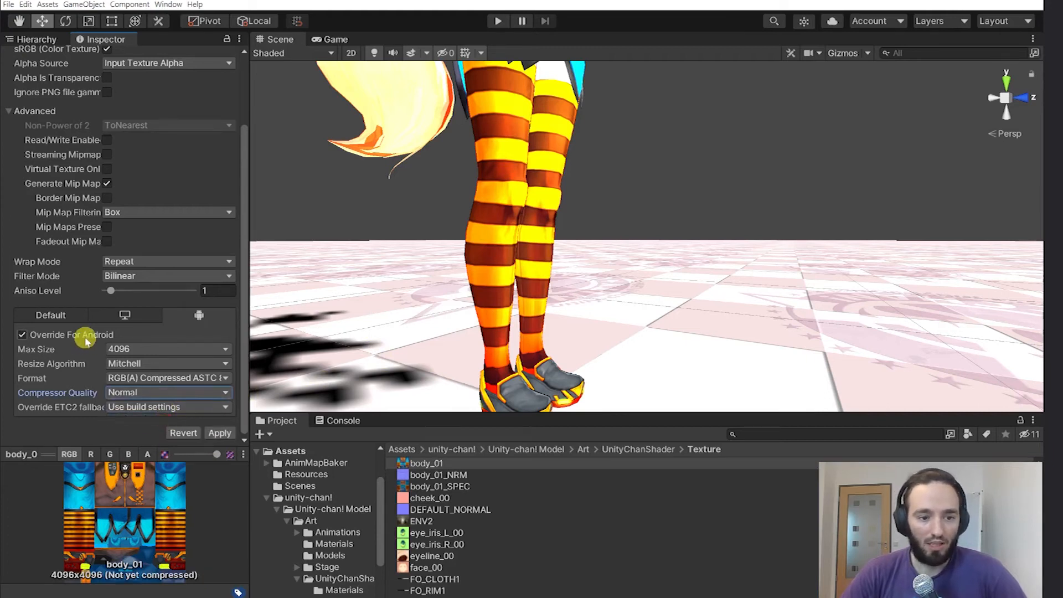
pyautogui.click(219, 433)
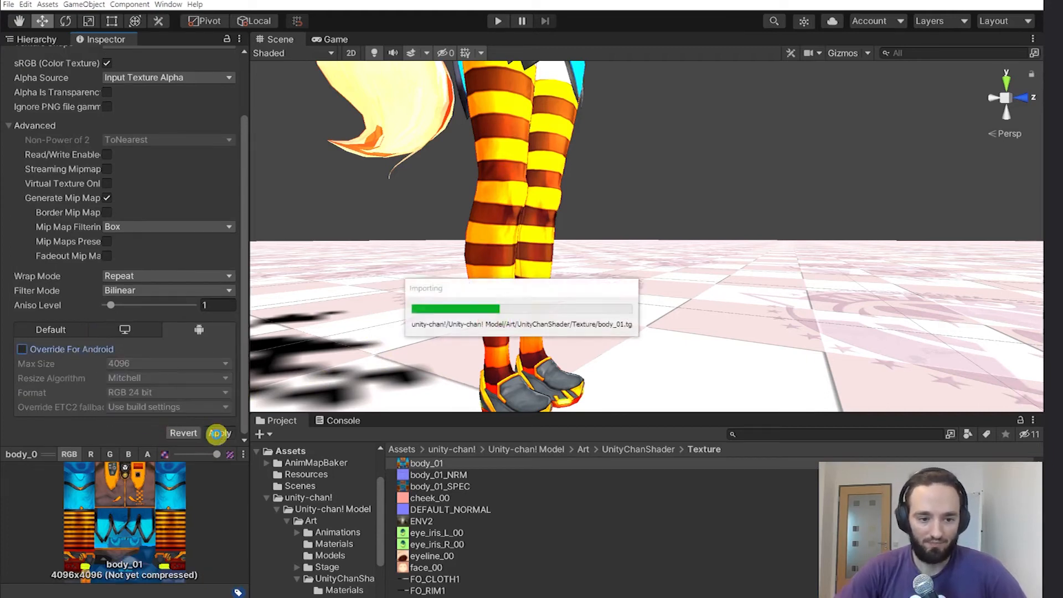
pyautogui.click(218, 433)
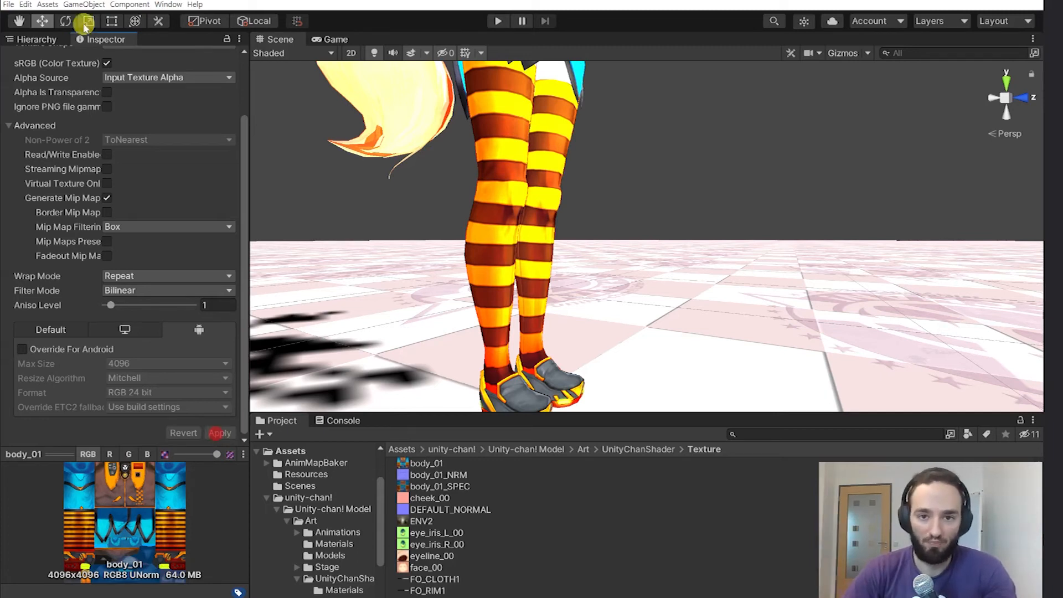
# - Re-enable the Android override as ASTC 12x12 with Fast quality, shrinking body_01 to 2.4 MB
pyautogui.click(166, 392)
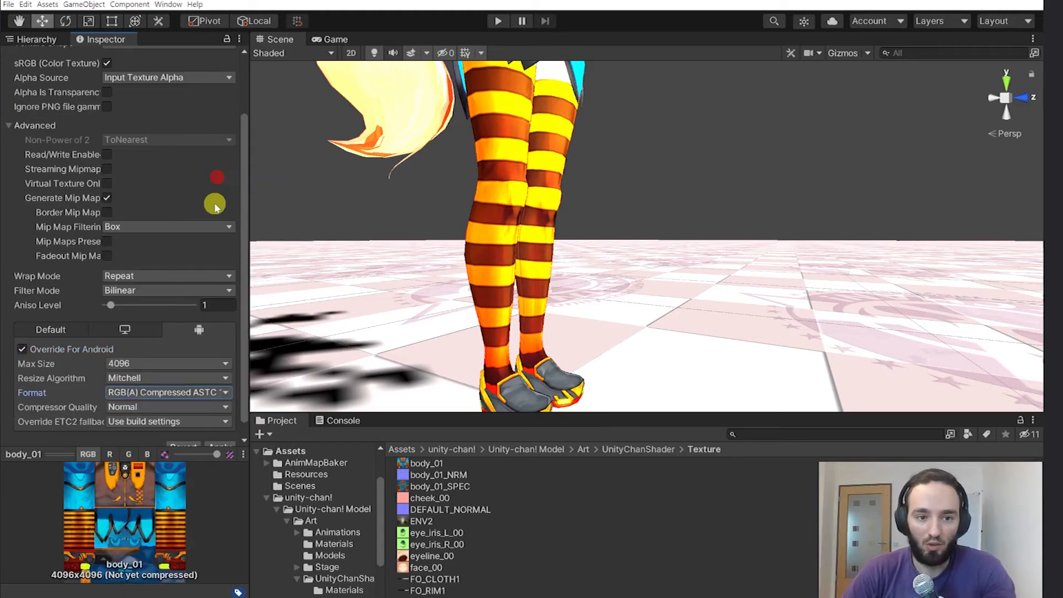
pyautogui.moveTo(222, 407)
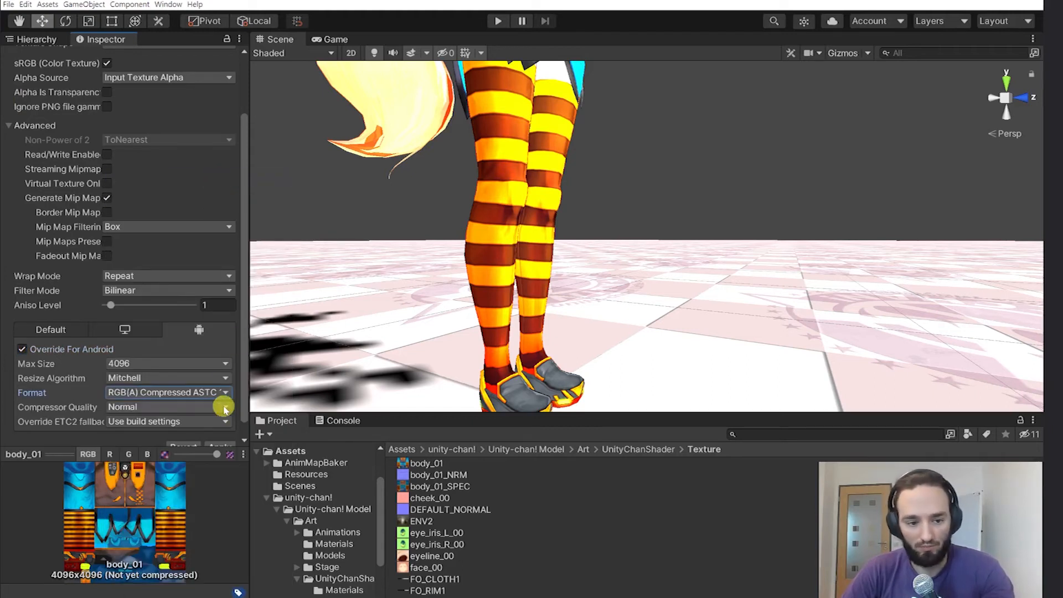
pyautogui.click(224, 406)
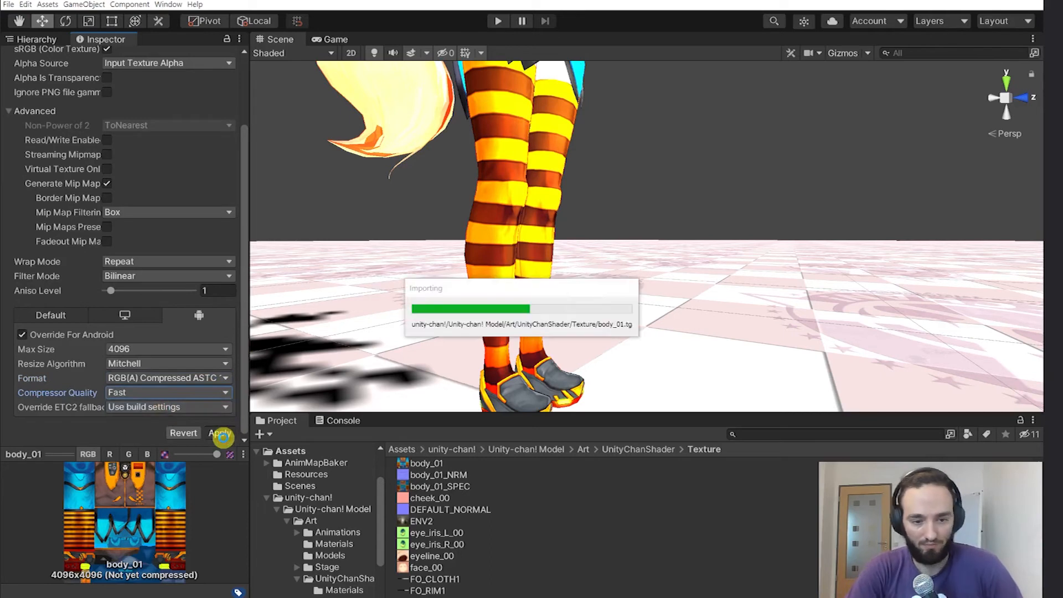
pyautogui.click(221, 433)
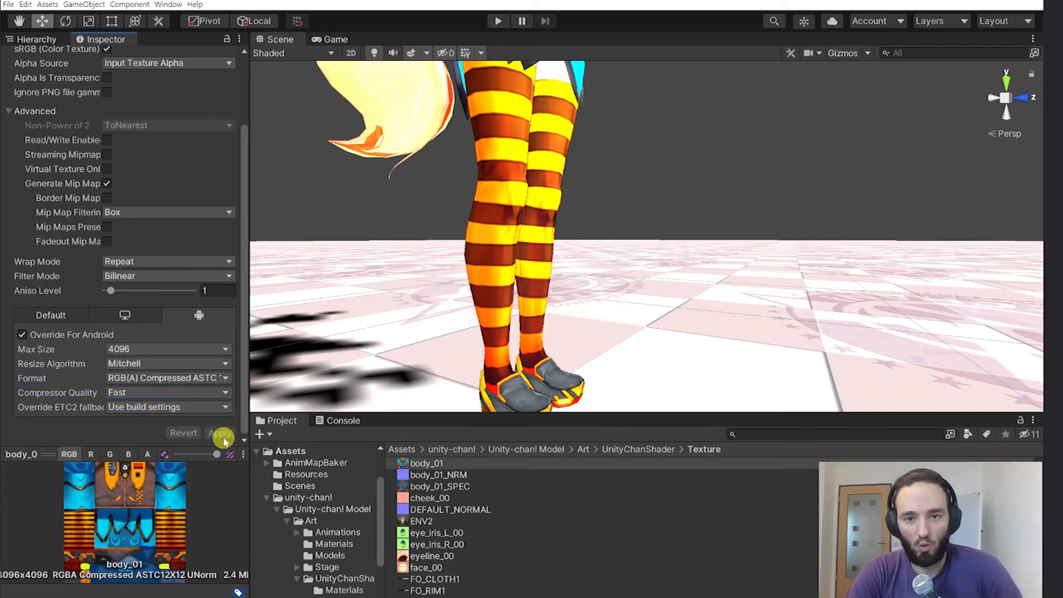
# - Review body_01's applied Android ASTC 12x12 Fast override at 2.4 MB
pyautogui.click(219, 433)
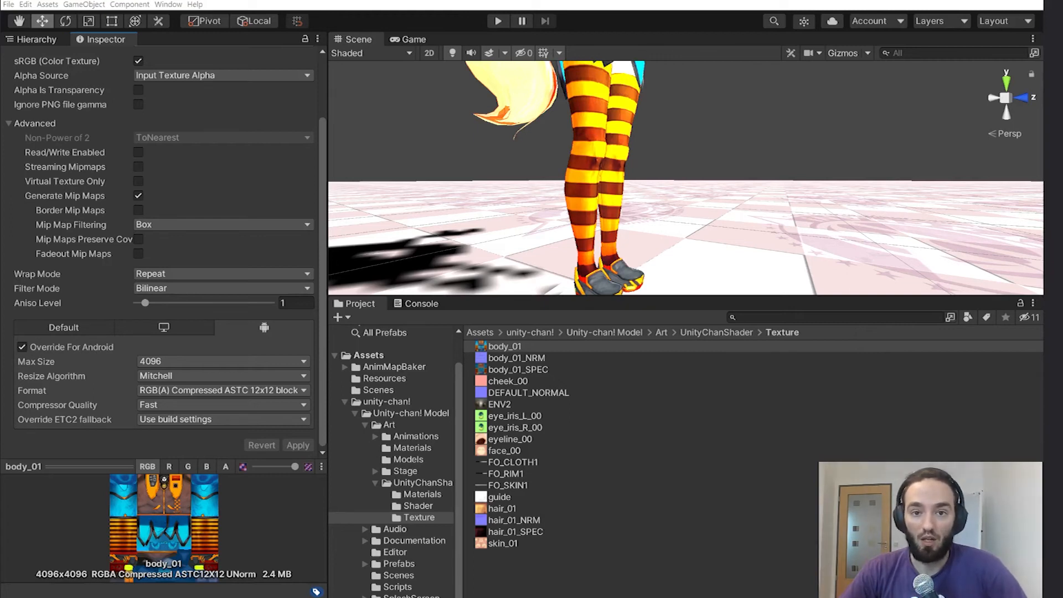
pyautogui.moveTo(711, 501)
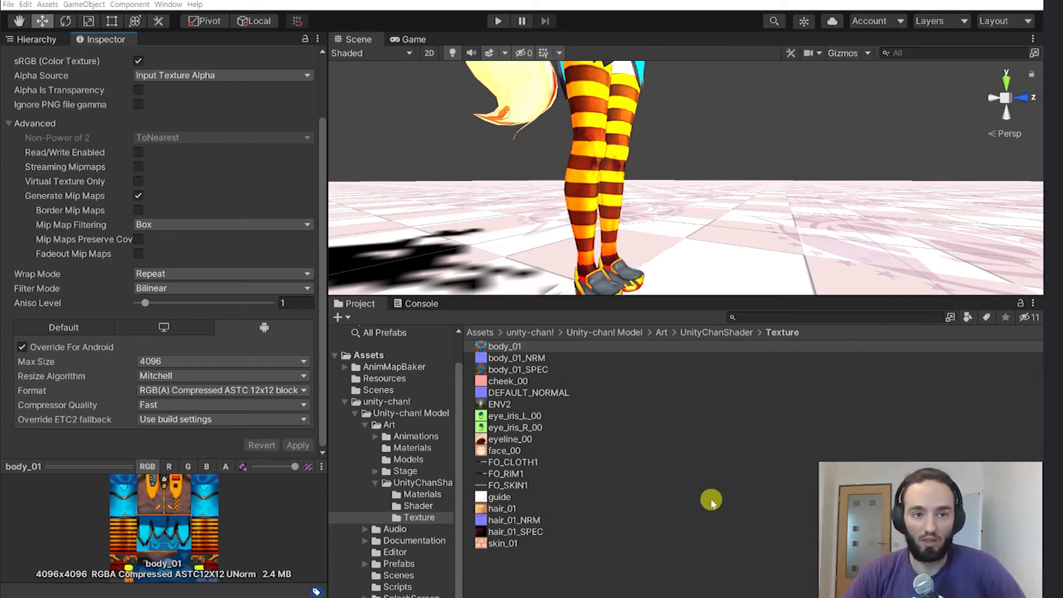
pyautogui.moveTo(683, 492)
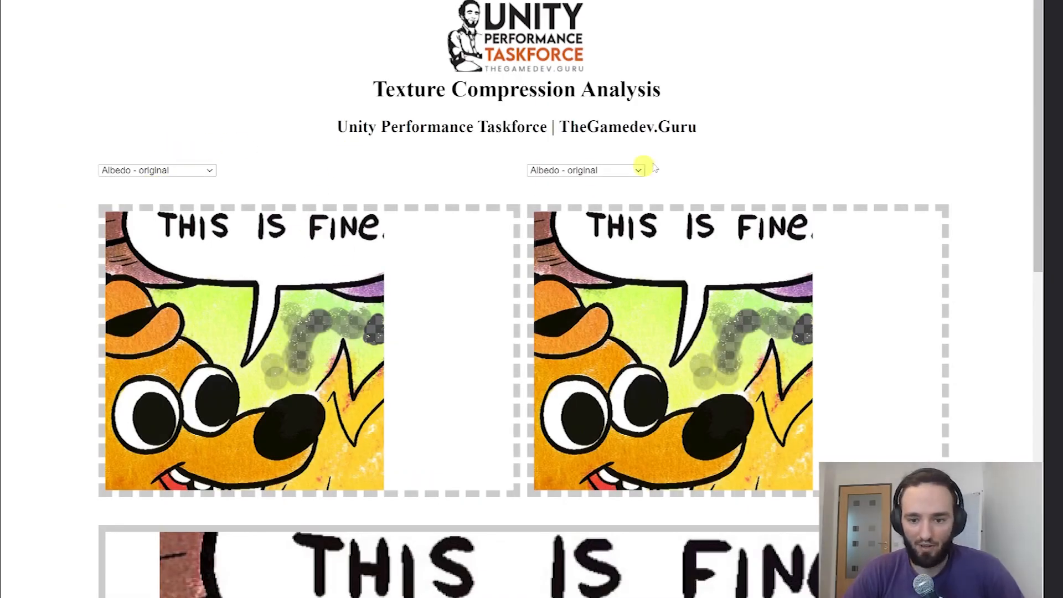
pyautogui.moveTo(189, 159)
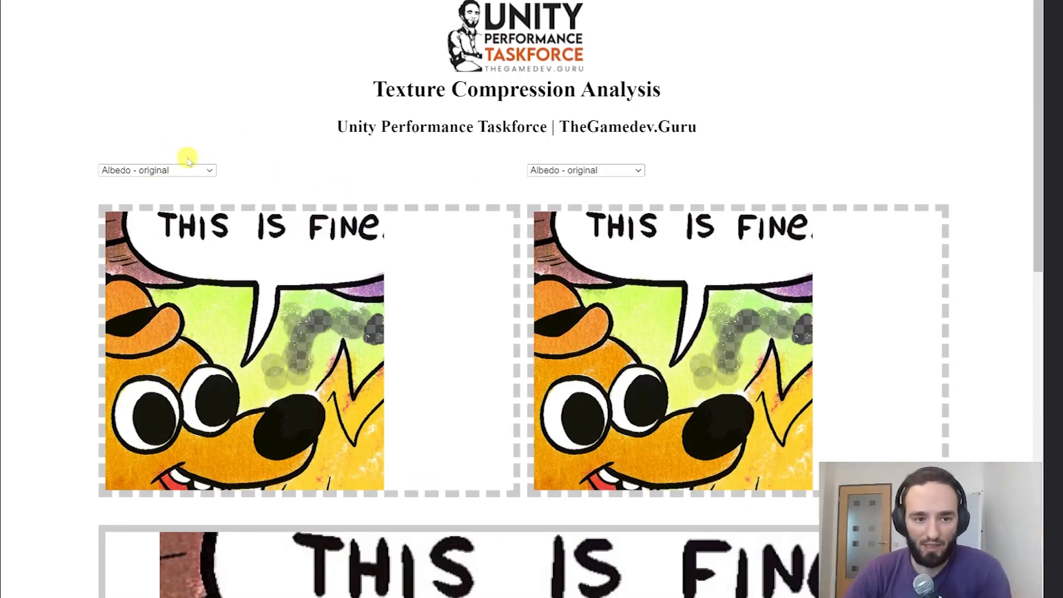
pyautogui.moveTo(487, 168)
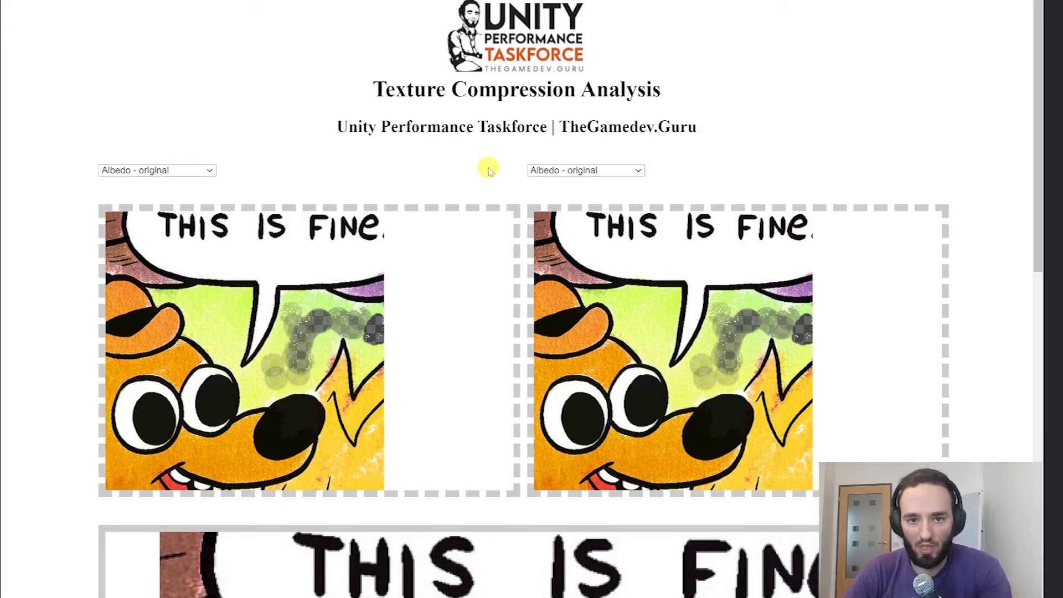
# - Compare the original albedo against its Albedo - DXT1-crunch version with the magnified detail
pyautogui.click(585, 170)
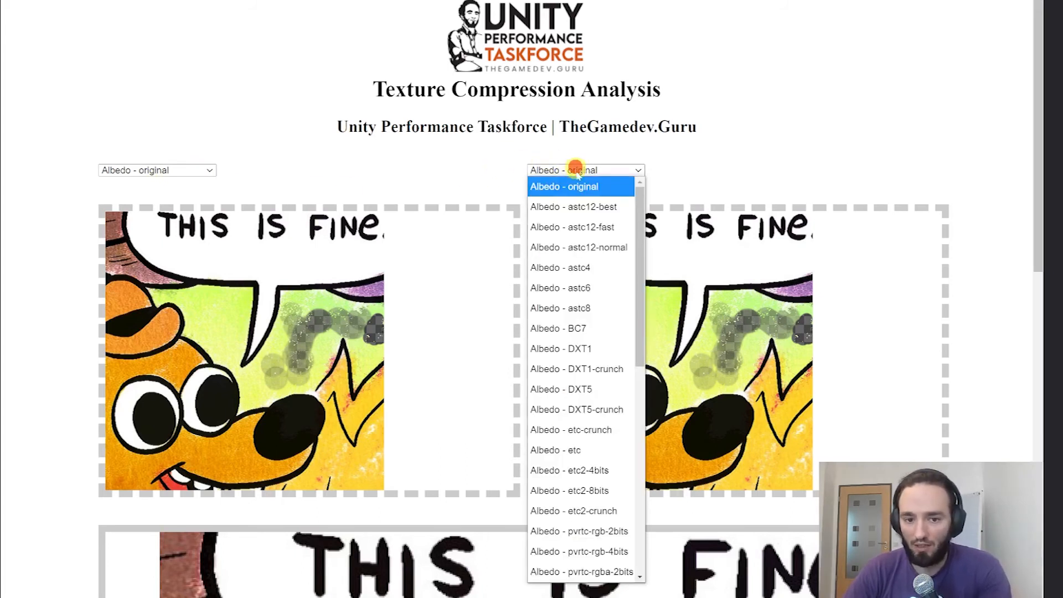
pyautogui.moveTo(579, 328)
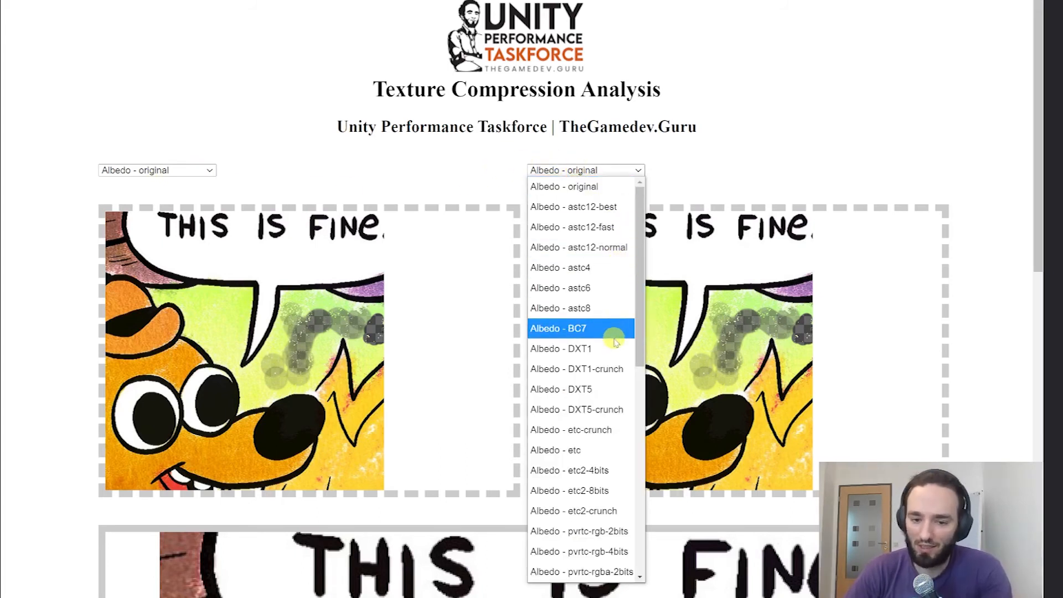
pyautogui.scroll(-3)
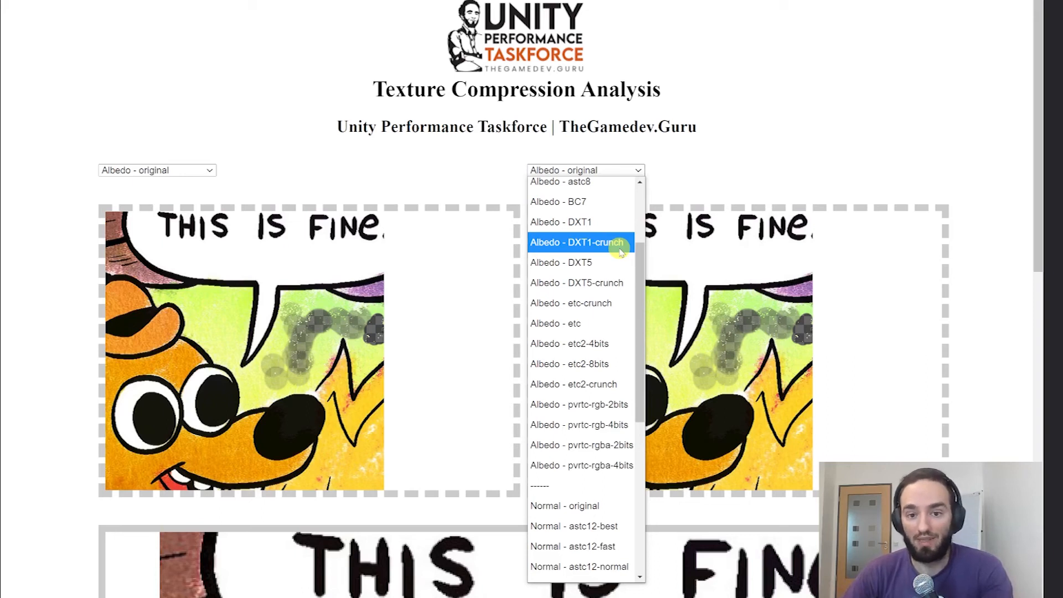
pyautogui.click(576, 243)
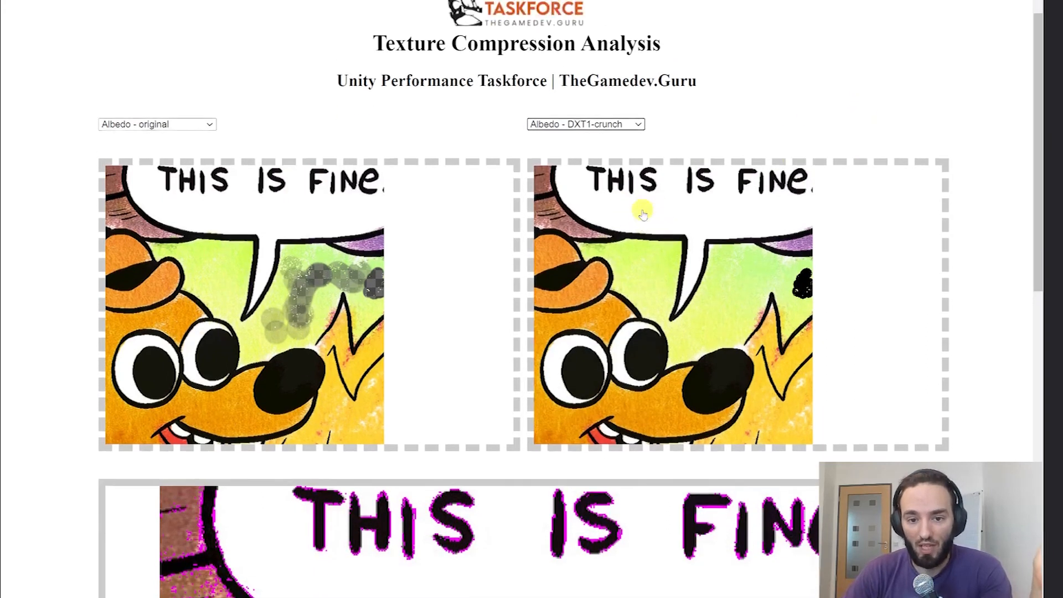
pyautogui.scroll(3)
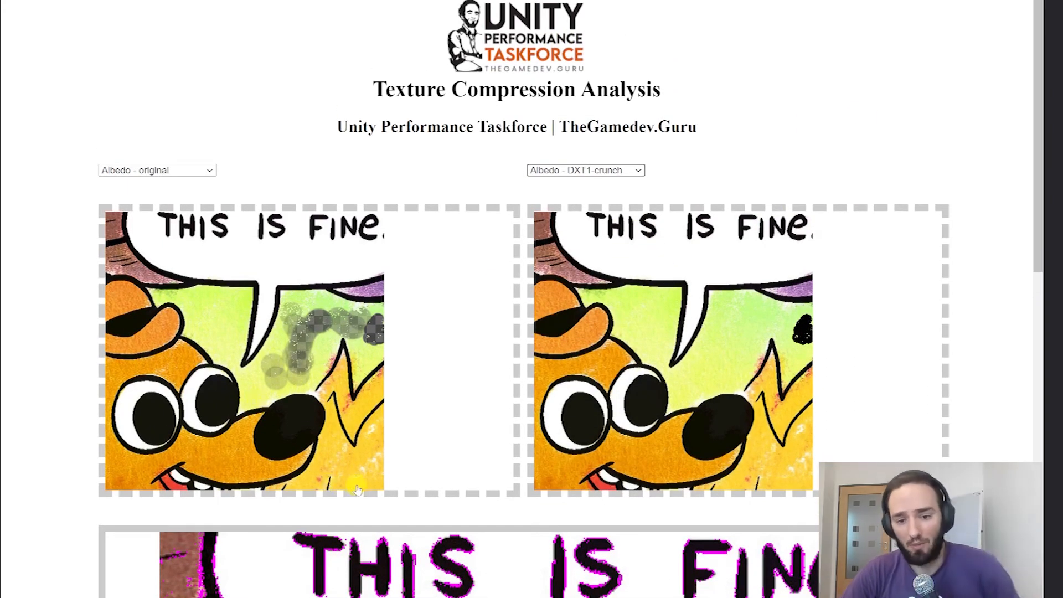
pyautogui.scroll(3)
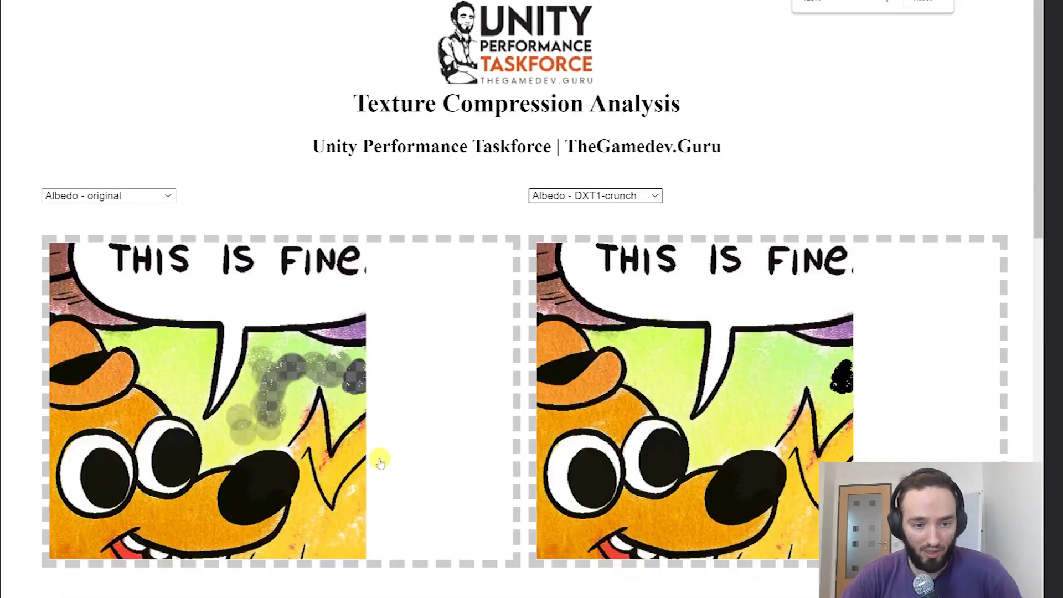
pyautogui.moveTo(714, 201)
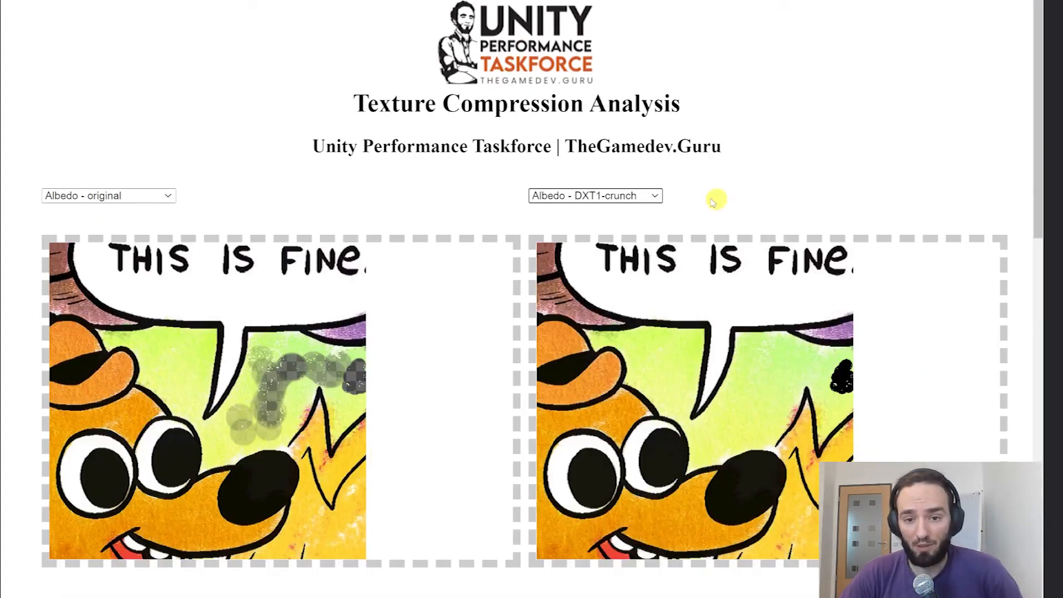
pyautogui.moveTo(825, 386)
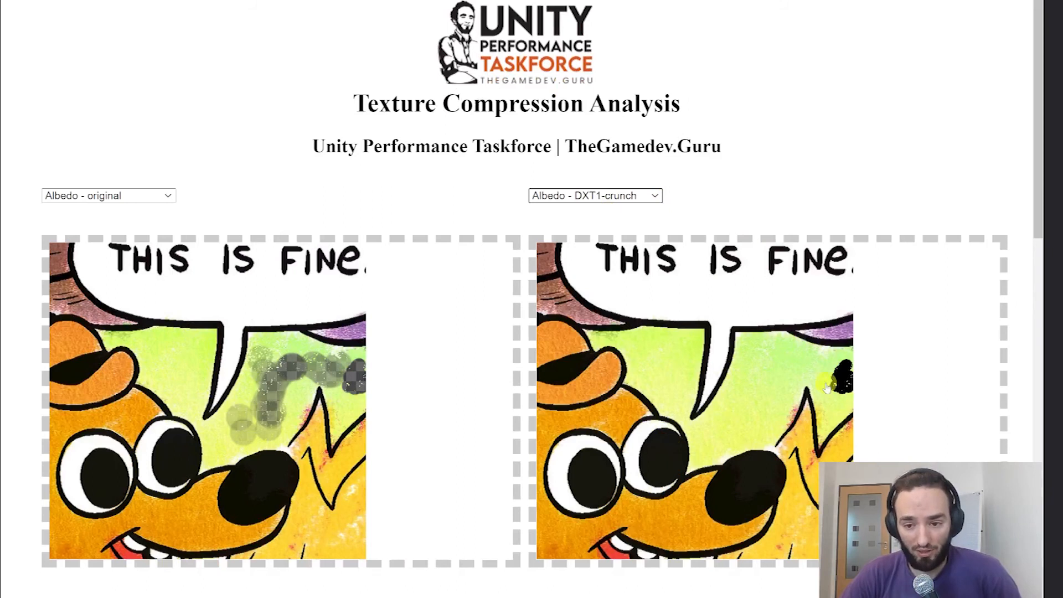
pyautogui.moveTo(862, 377)
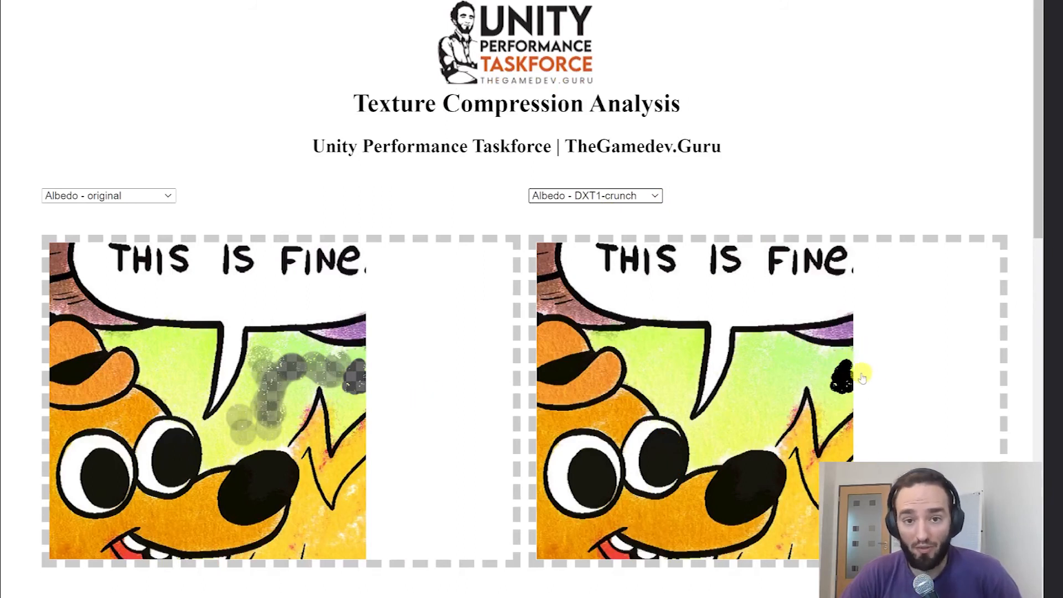
pyautogui.moveTo(332, 390)
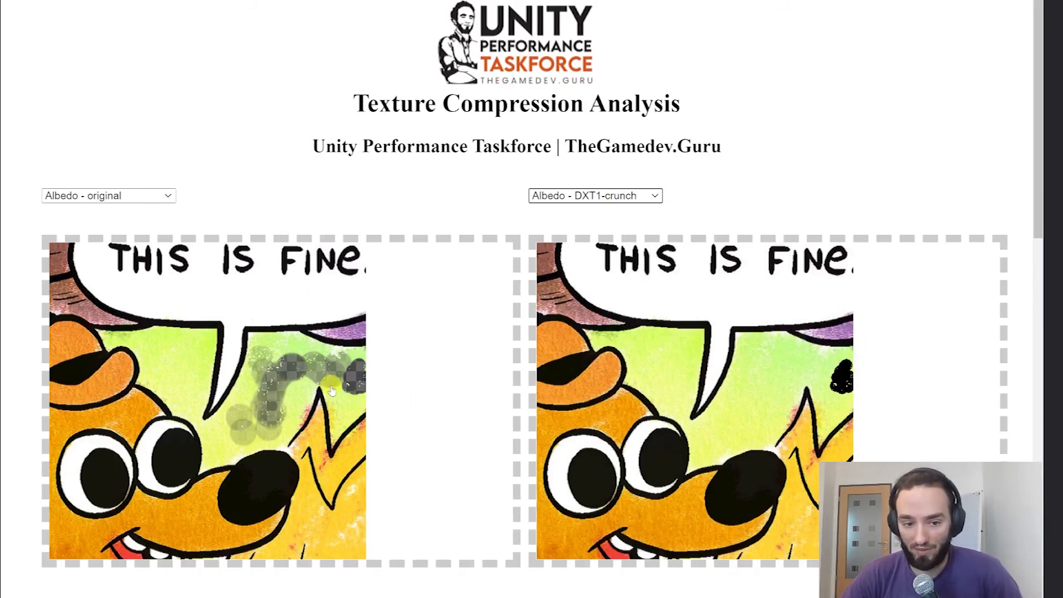
pyautogui.scroll(-3)
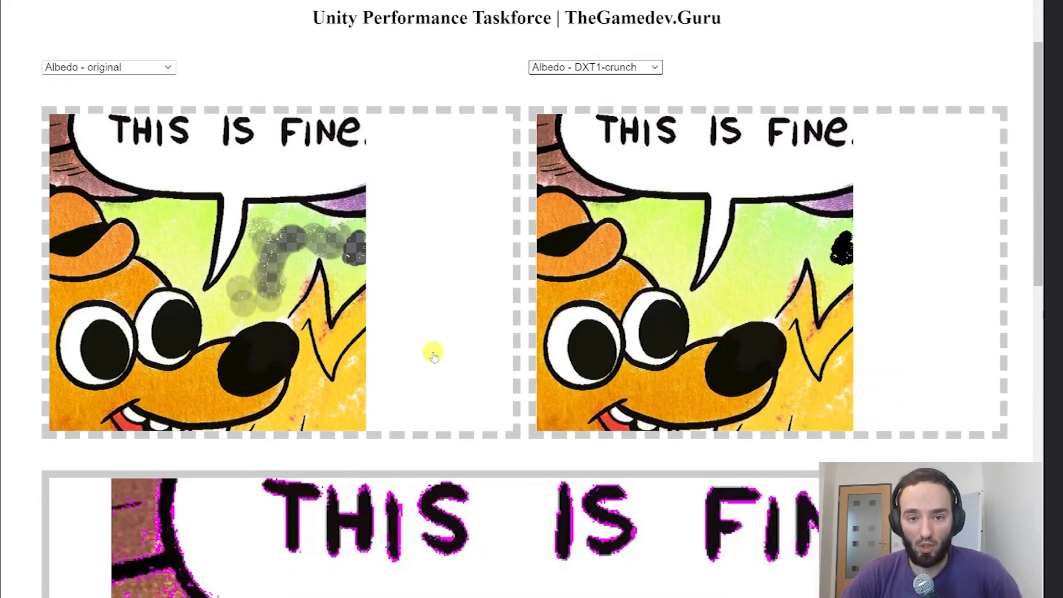
pyautogui.scroll(-3)
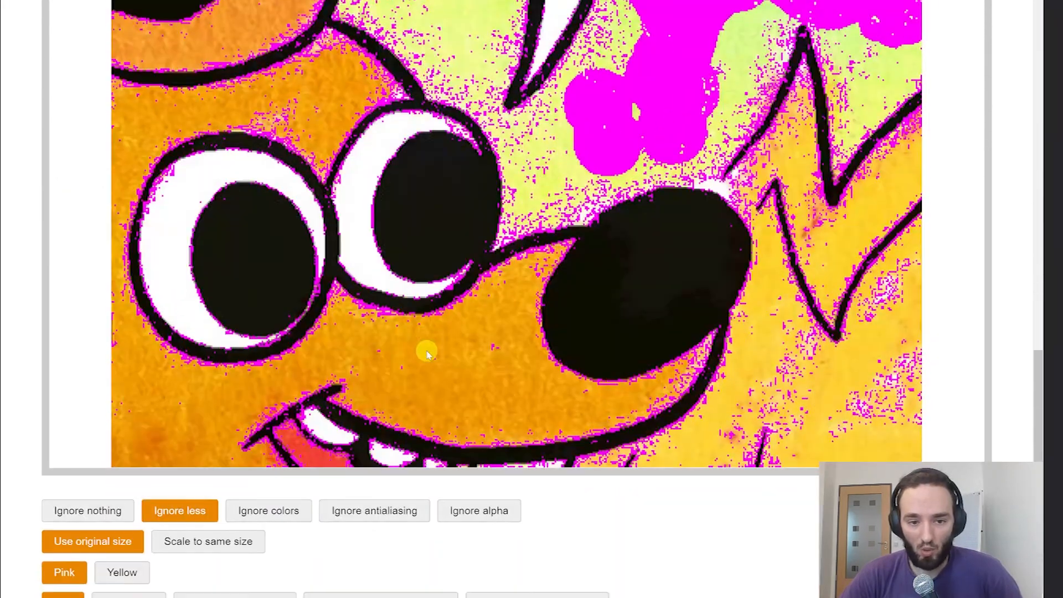
pyautogui.scroll(3)
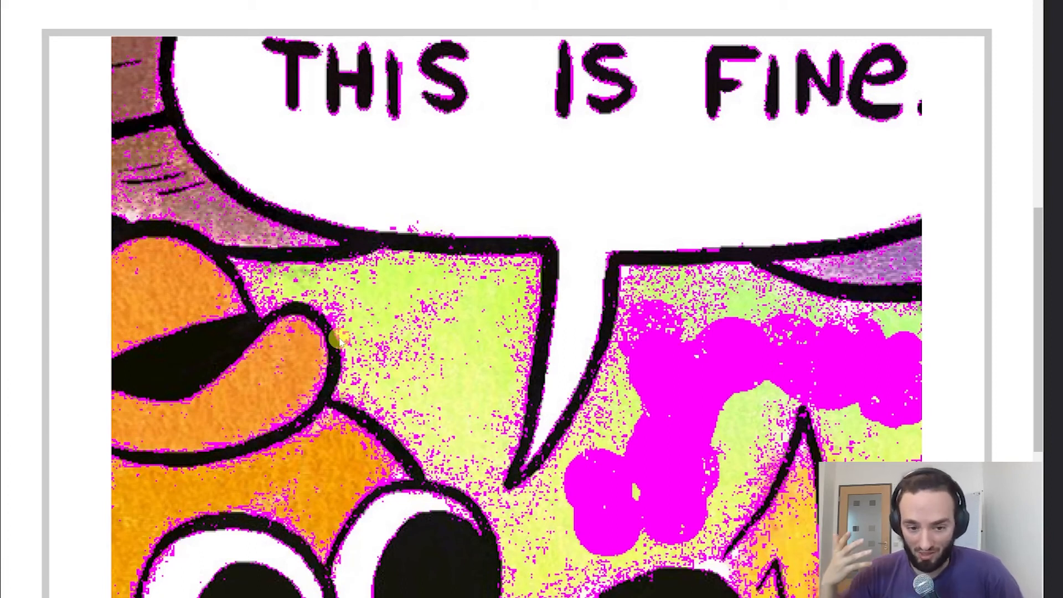
pyautogui.scroll(-3)
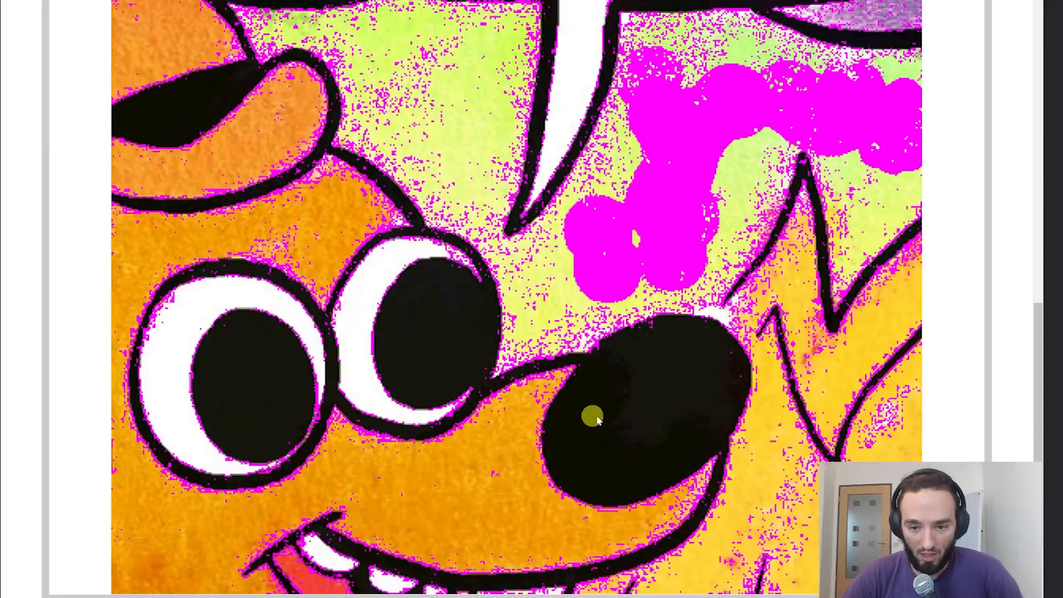
pyautogui.moveTo(336, 316)
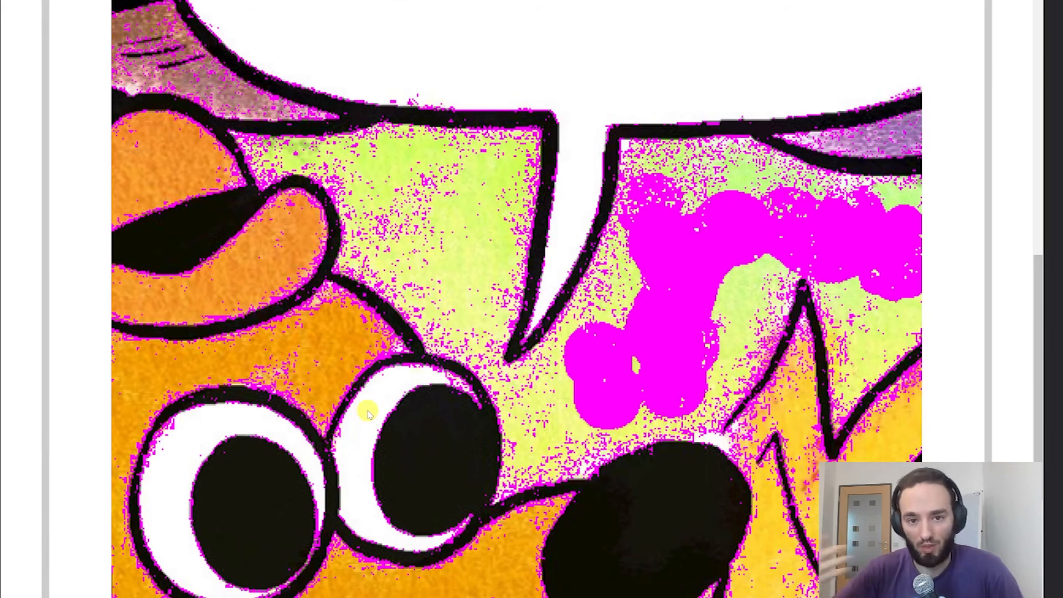
pyautogui.scroll(3)
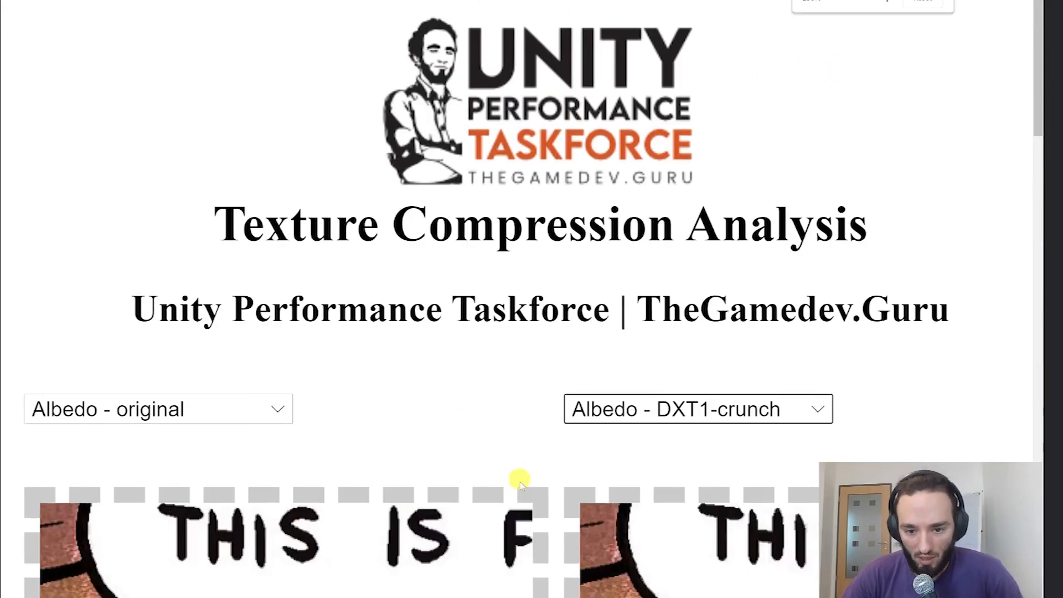
pyautogui.scroll(-3)
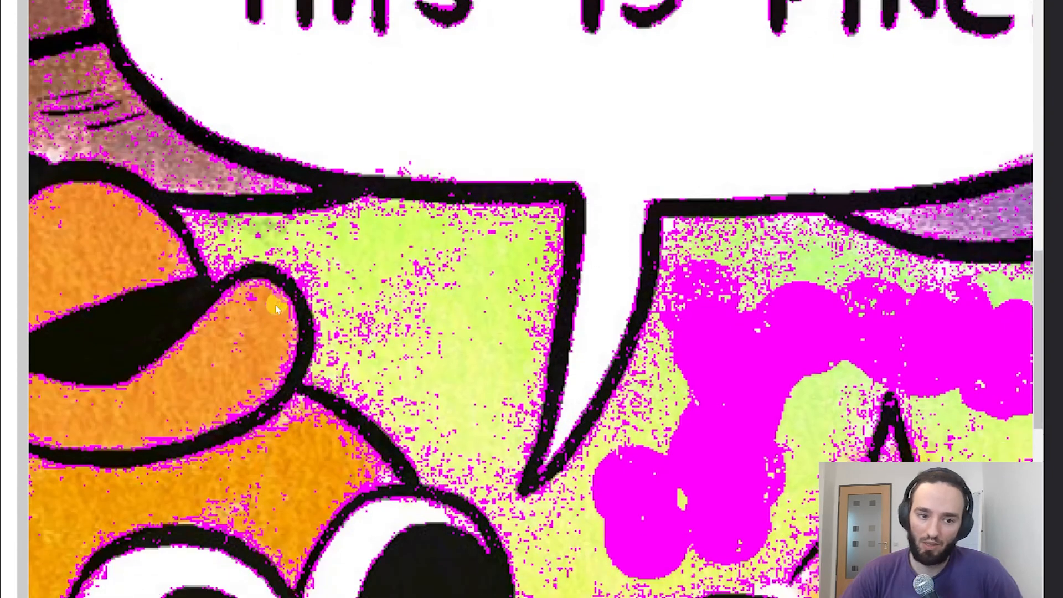
pyautogui.moveTo(417, 421)
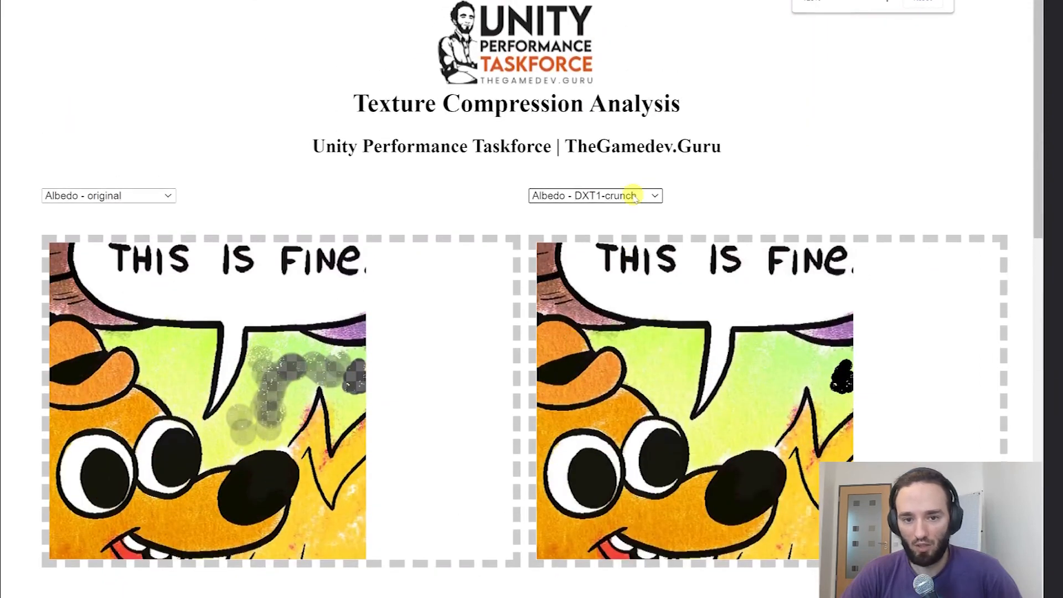
# - Show 'Albedo - astc12-fast' in the right-hand comparison against the original albedo
pyautogui.click(595, 195)
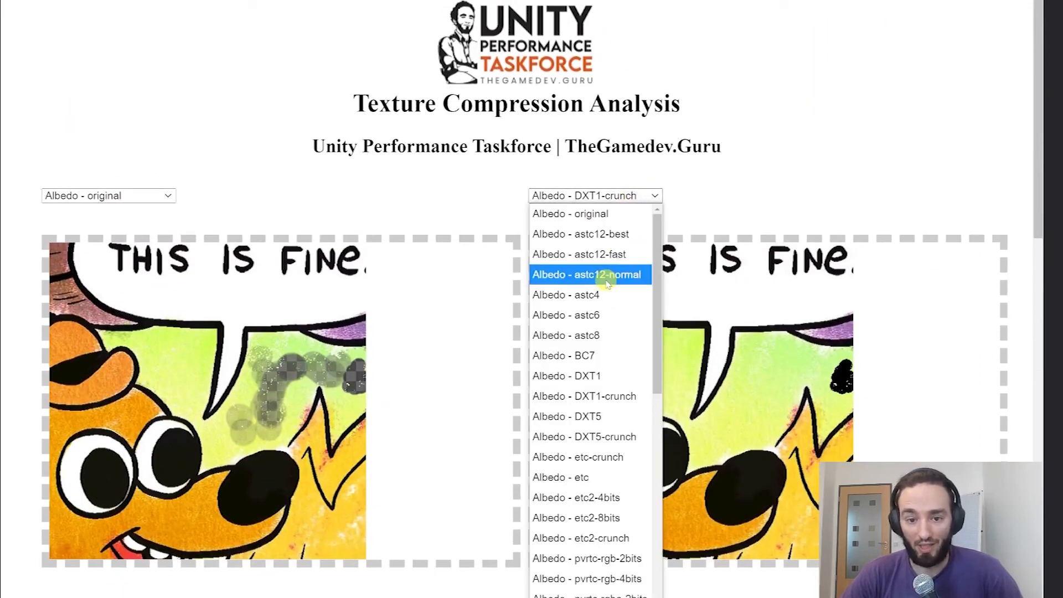
pyautogui.click(578, 254)
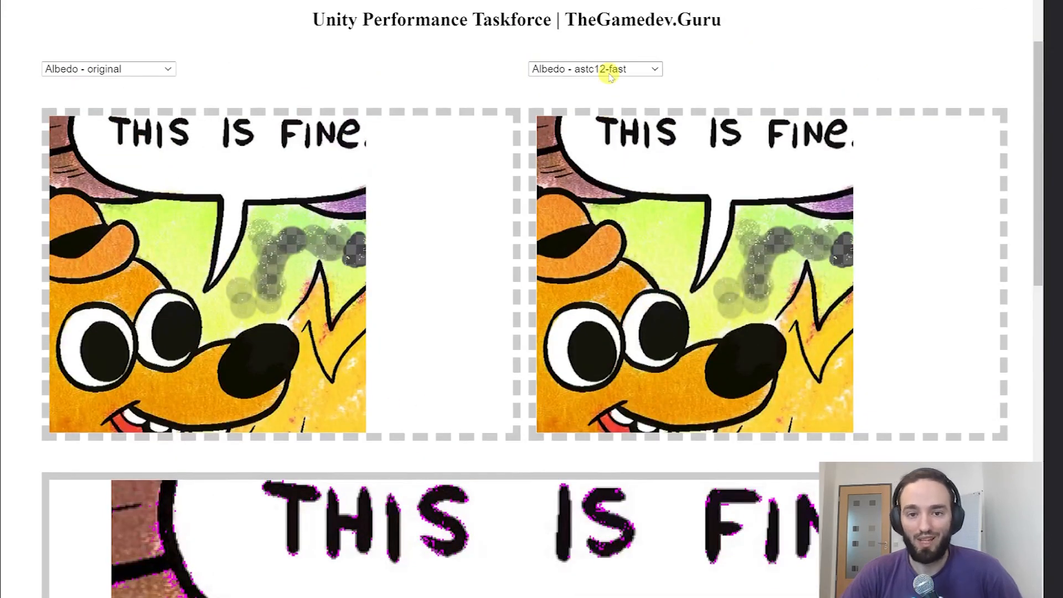
# - Show 'Albedo - pvrtc-rgba-2bits' on the right and scroll through the comparison images
pyautogui.click(594, 69)
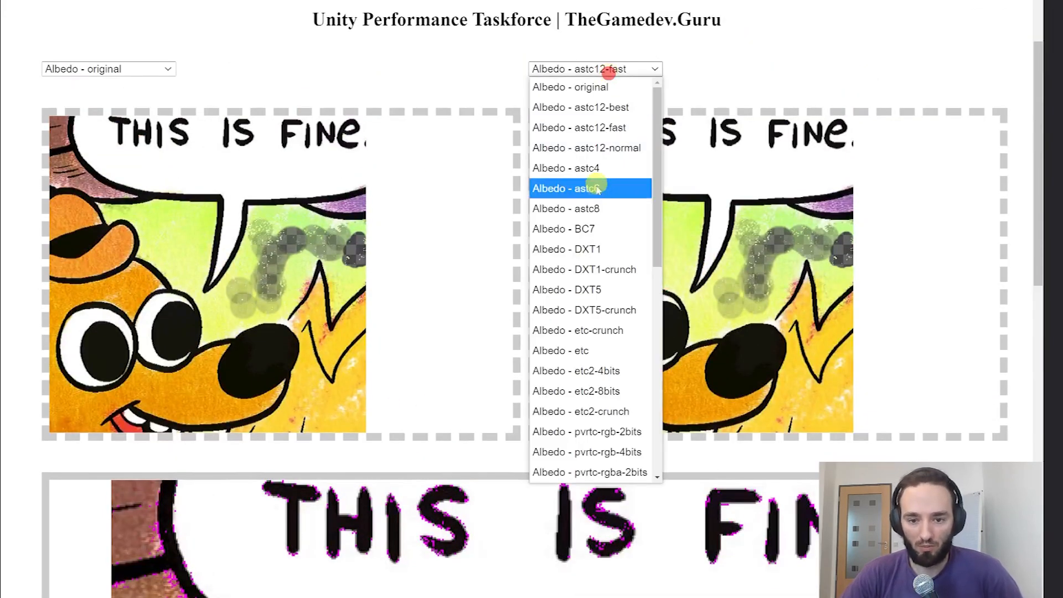
pyautogui.scroll(-3)
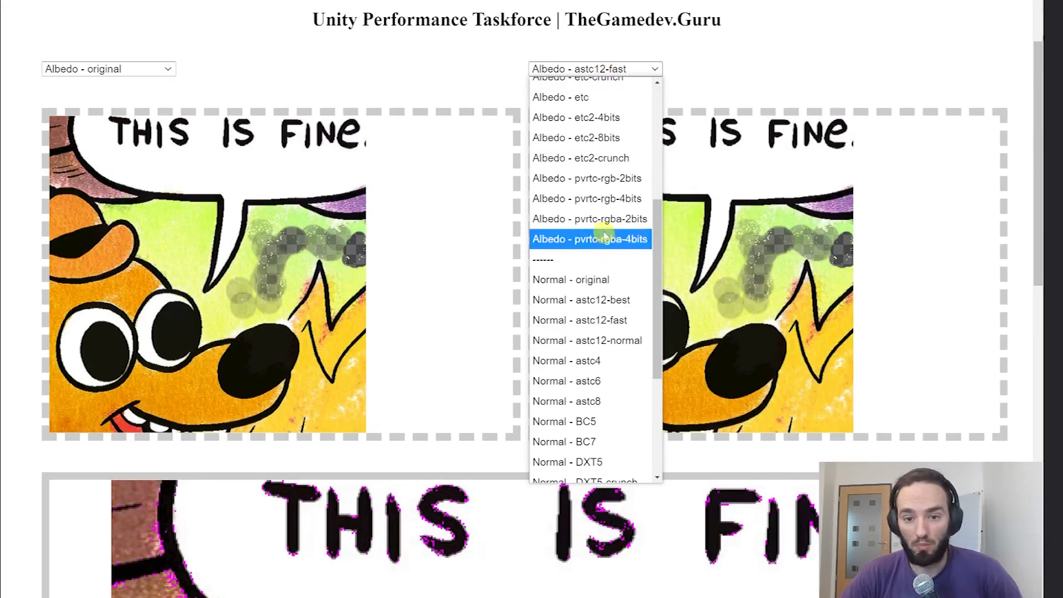
pyautogui.moveTo(590, 219)
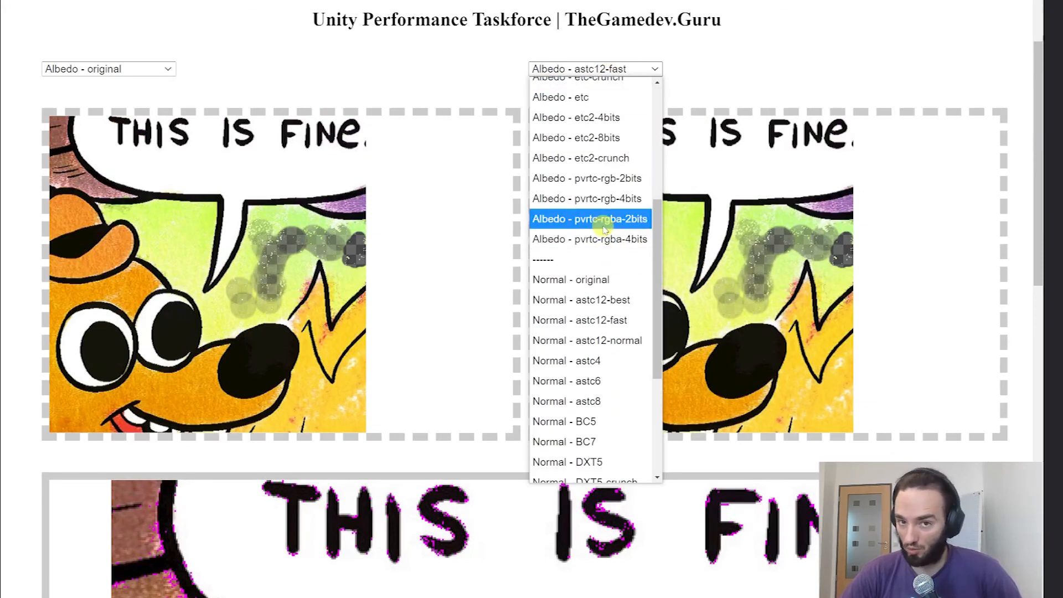
pyautogui.click(589, 218)
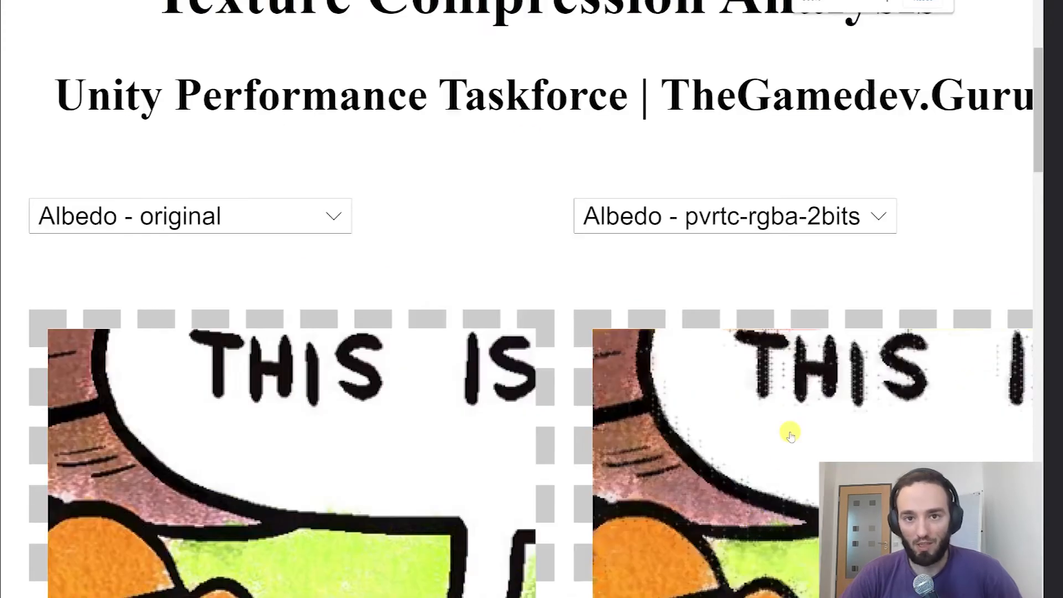
pyautogui.scroll(-3)
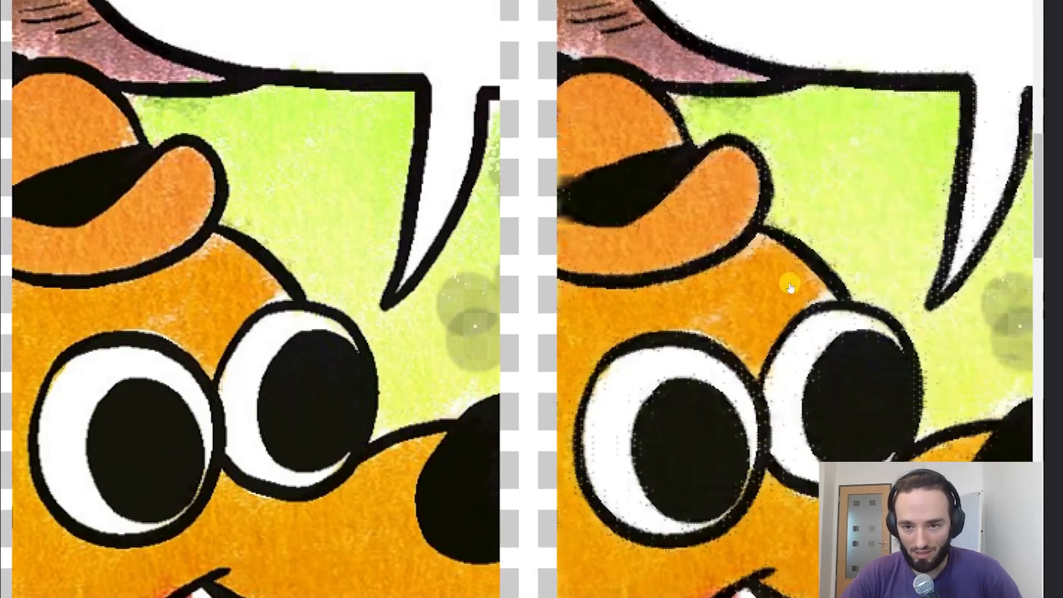
pyautogui.moveTo(217, 143)
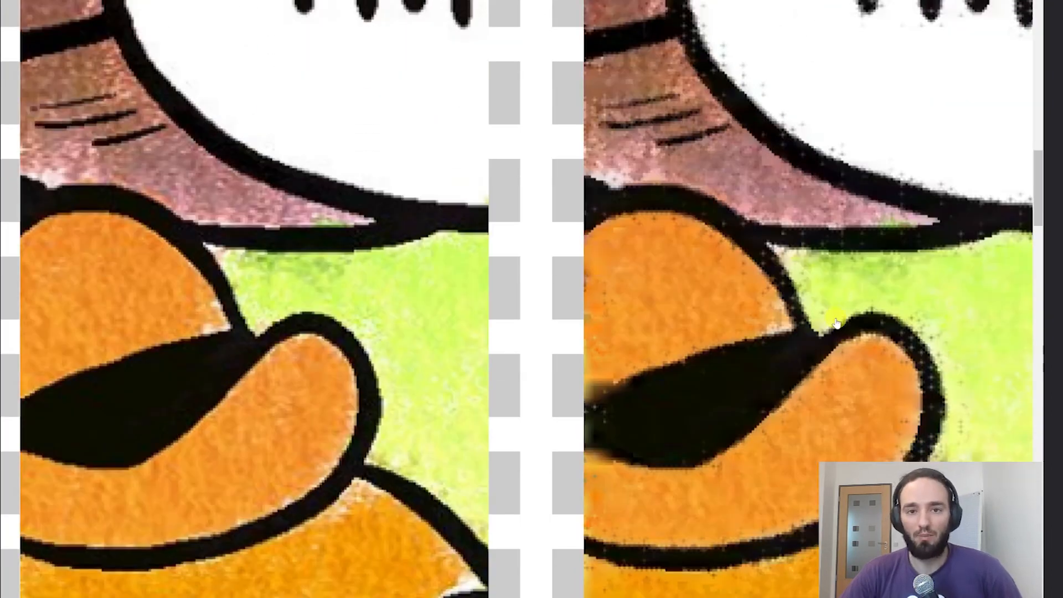
pyautogui.scroll(-3)
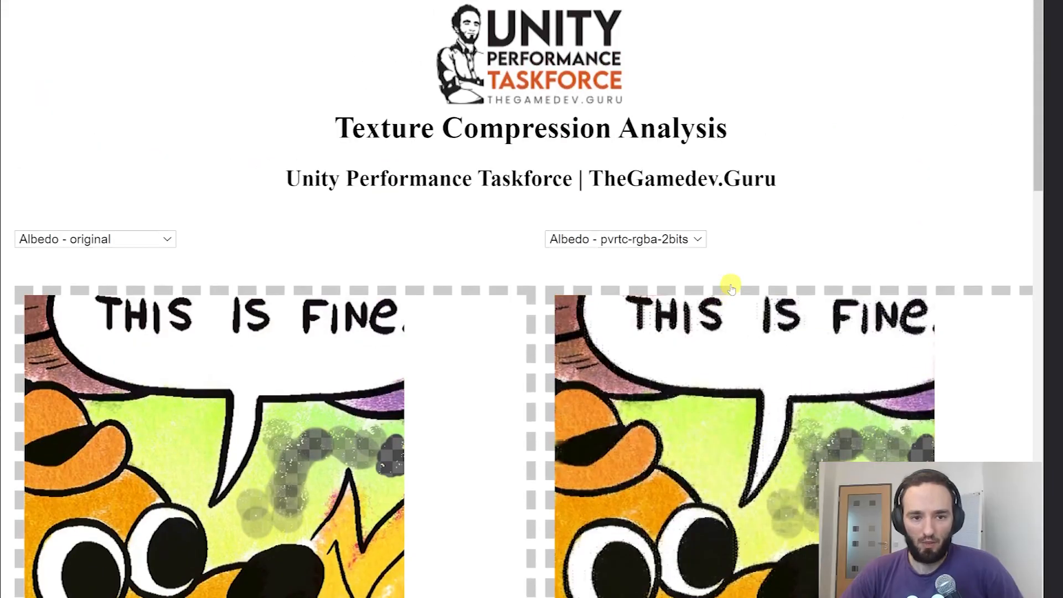
pyautogui.moveTo(548, 348)
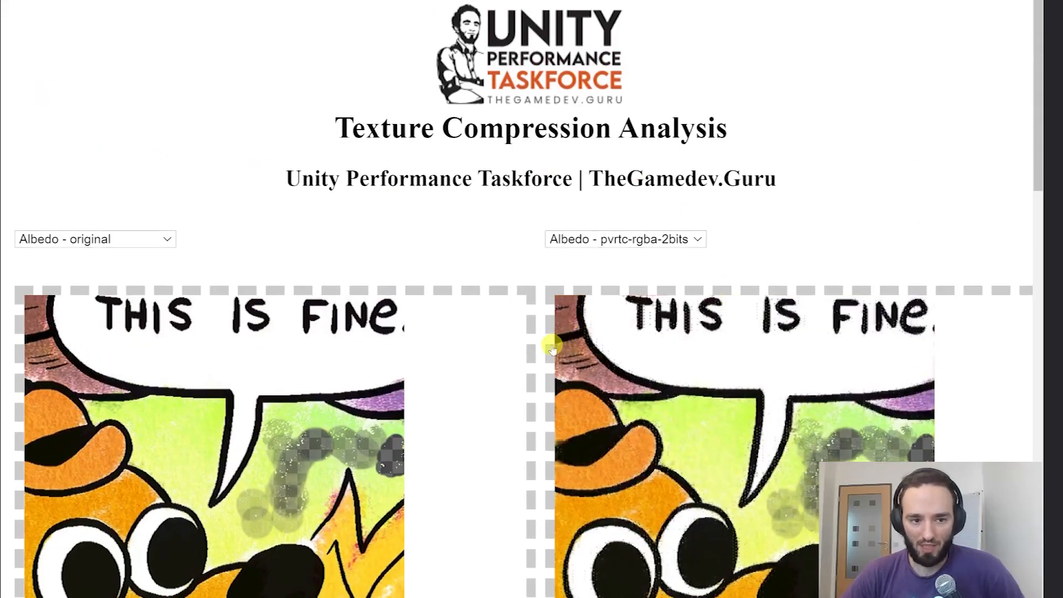
pyautogui.scroll(-3)
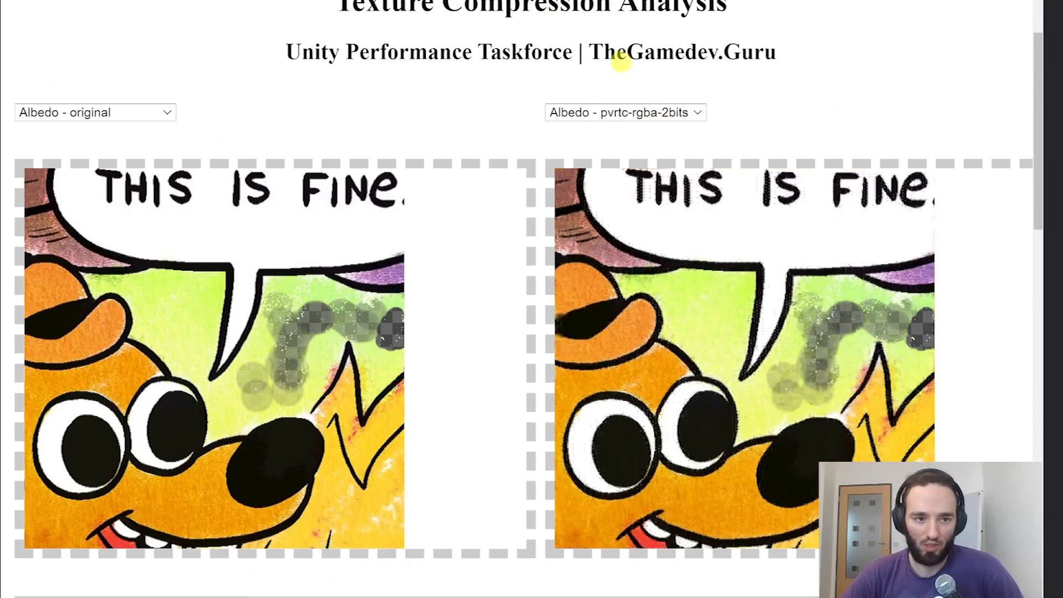
# - Switch the reference to 'Normal - original' and try 'Normal - BC7' on the right
pyautogui.click(622, 111)
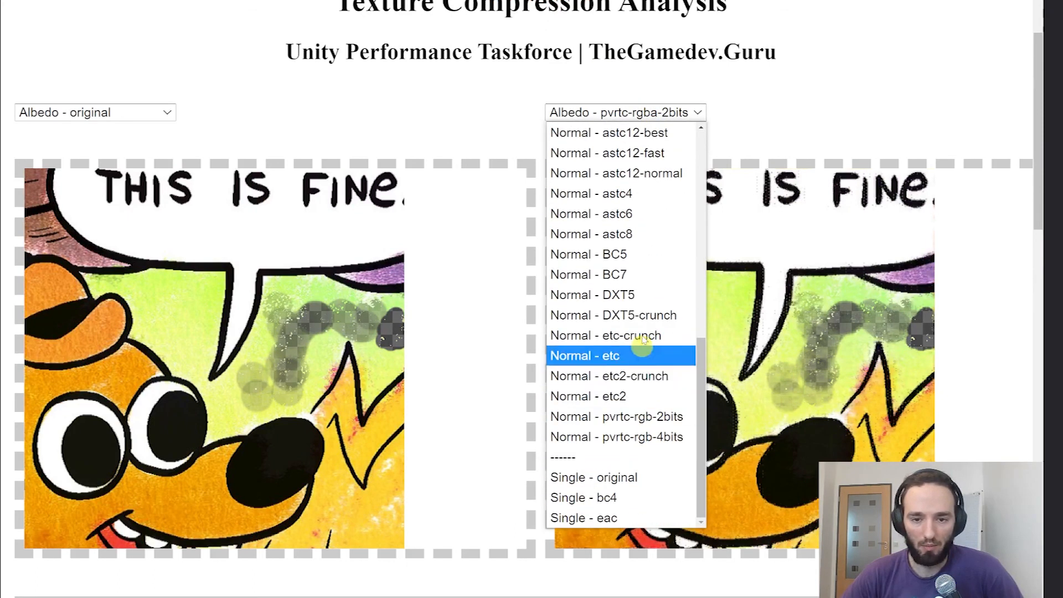
pyautogui.click(95, 112)
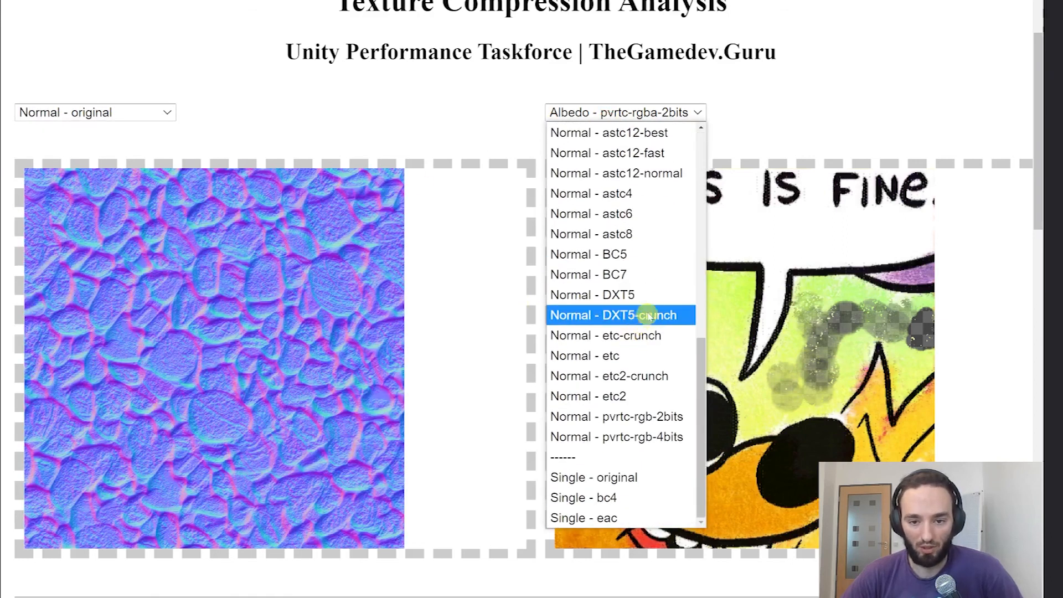
pyautogui.click(588, 273)
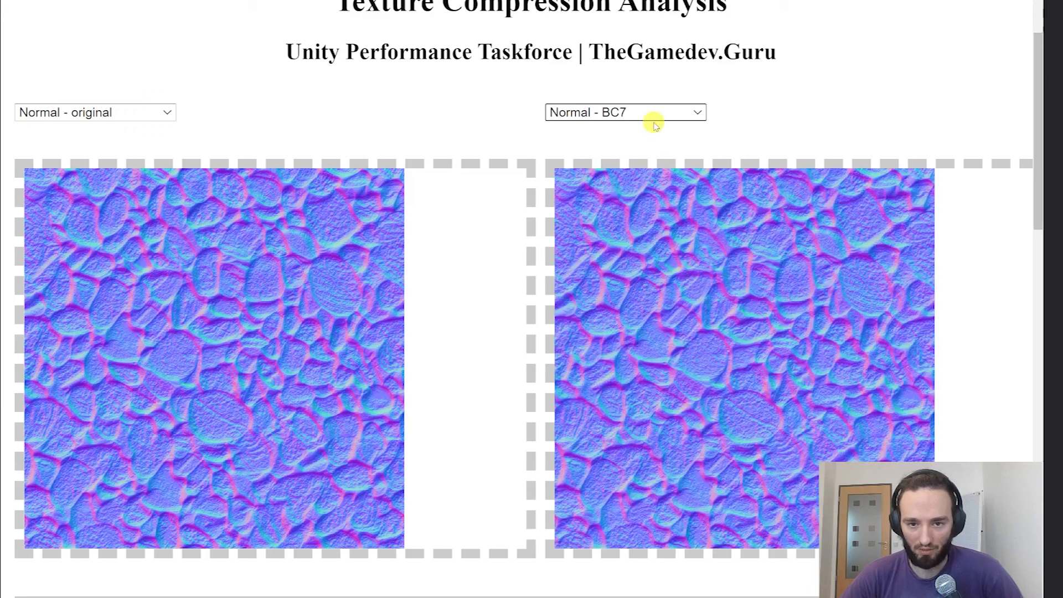
# - Show 'Normal - pvrtc-rgb-2bits' on the right and inspect it against the original normal map
pyautogui.click(625, 112)
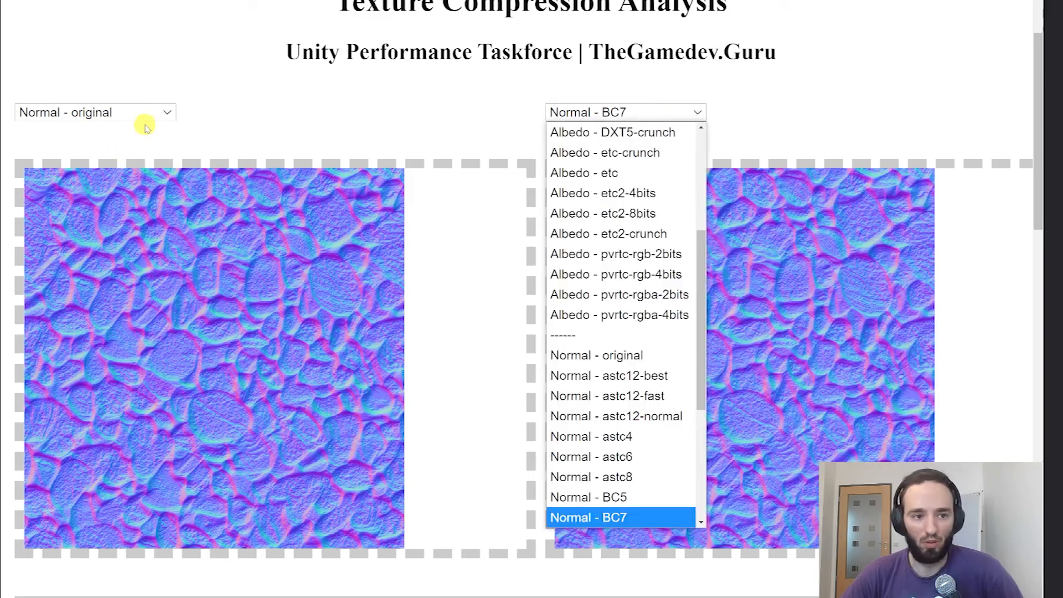
pyautogui.scroll(-3)
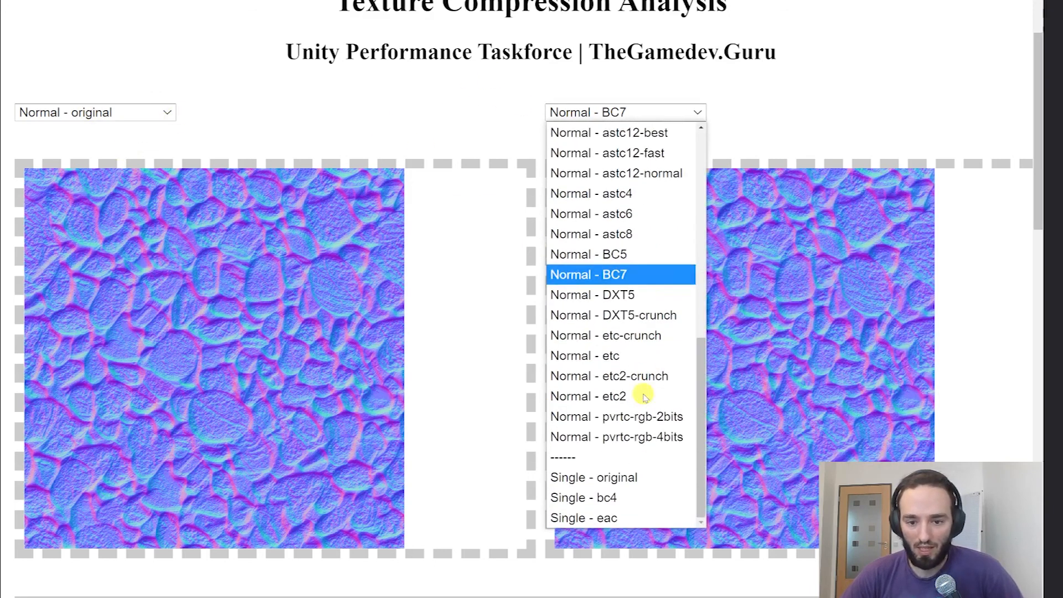
pyautogui.click(615, 417)
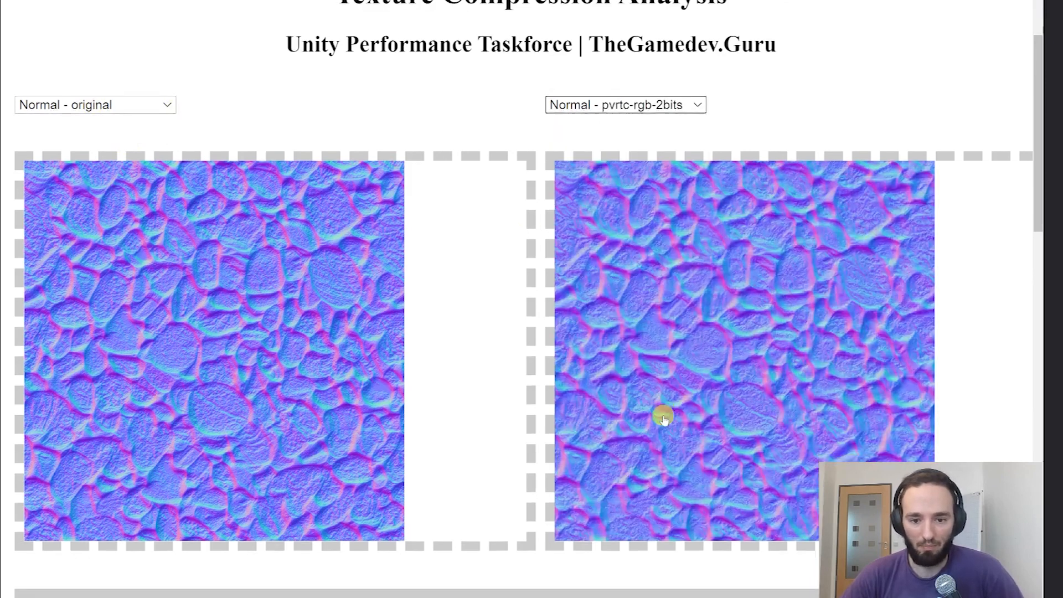
pyautogui.scroll(-3)
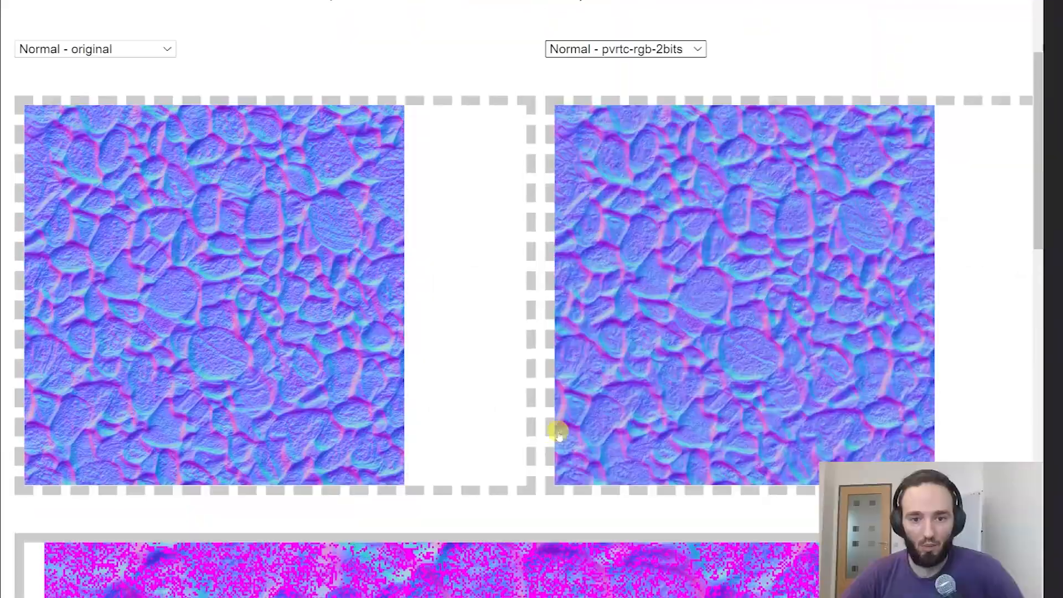
pyautogui.scroll(3)
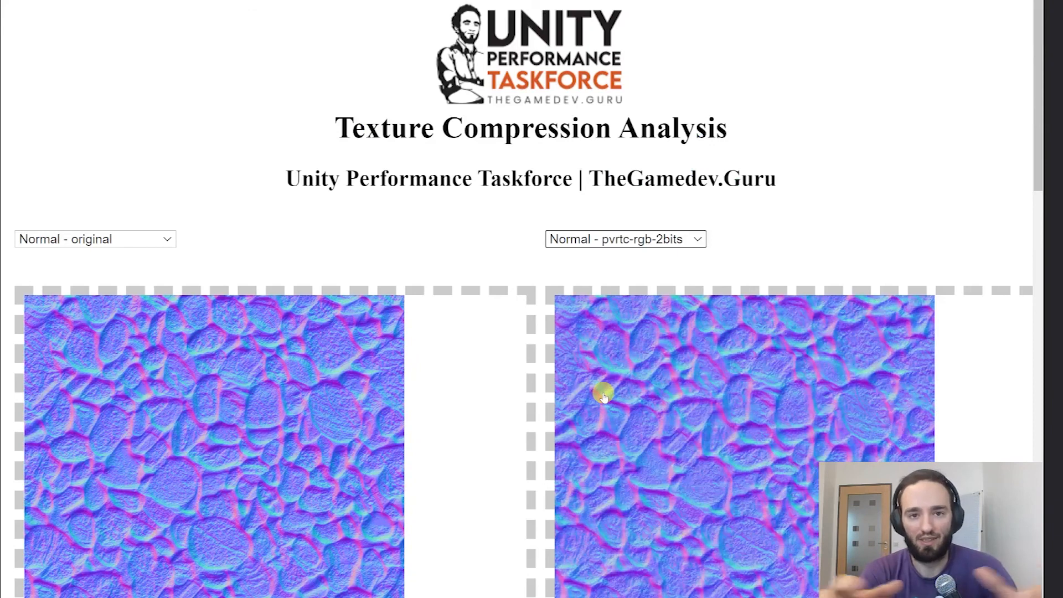